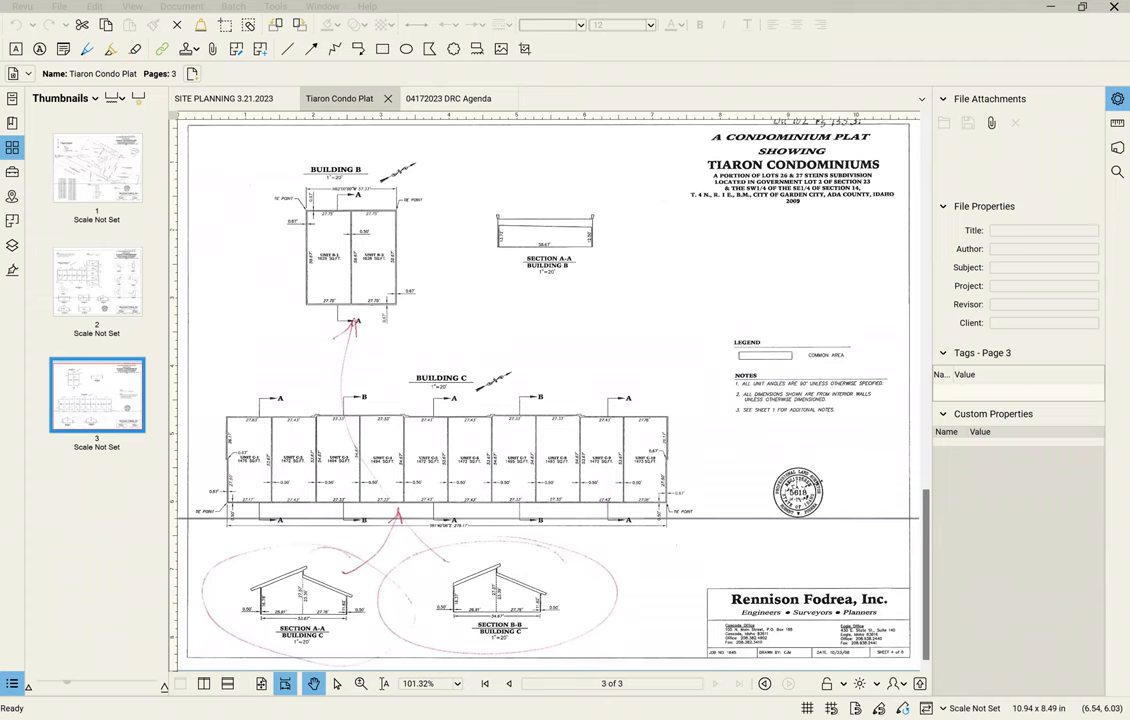
{"action": "mouse_move", "coordinate": [488, 376]}
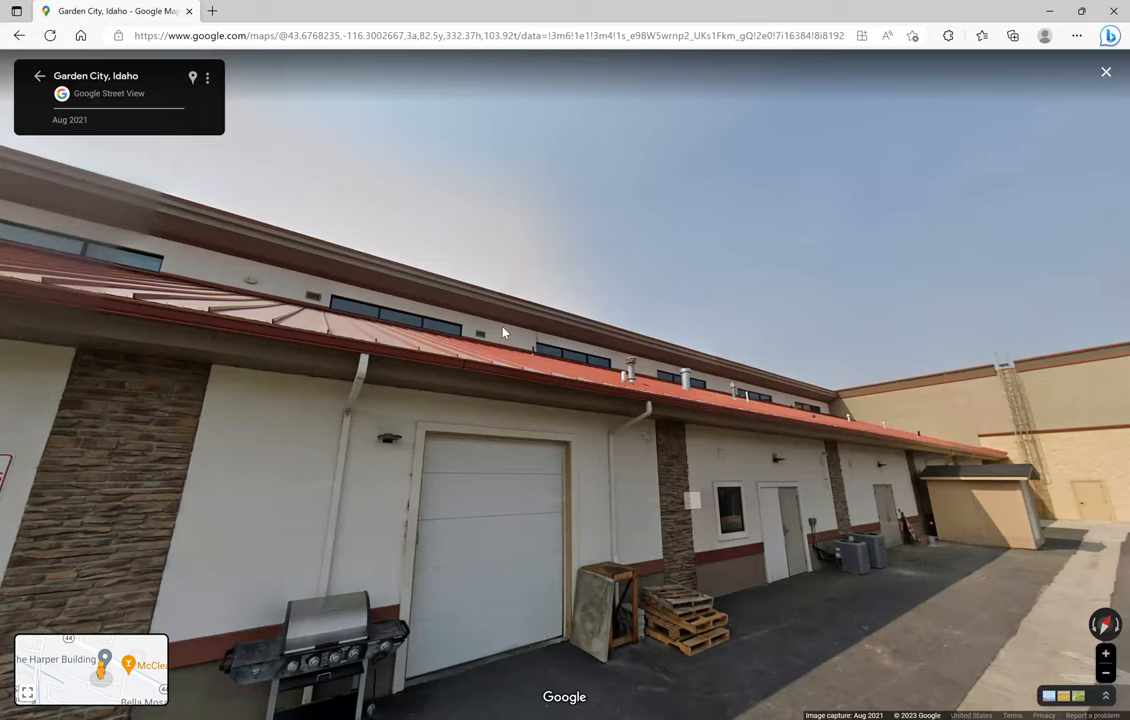
Display the page 1 site plan showing the proposed long building footprint.
{"action": "left_click", "coordinate": [1106, 71]}
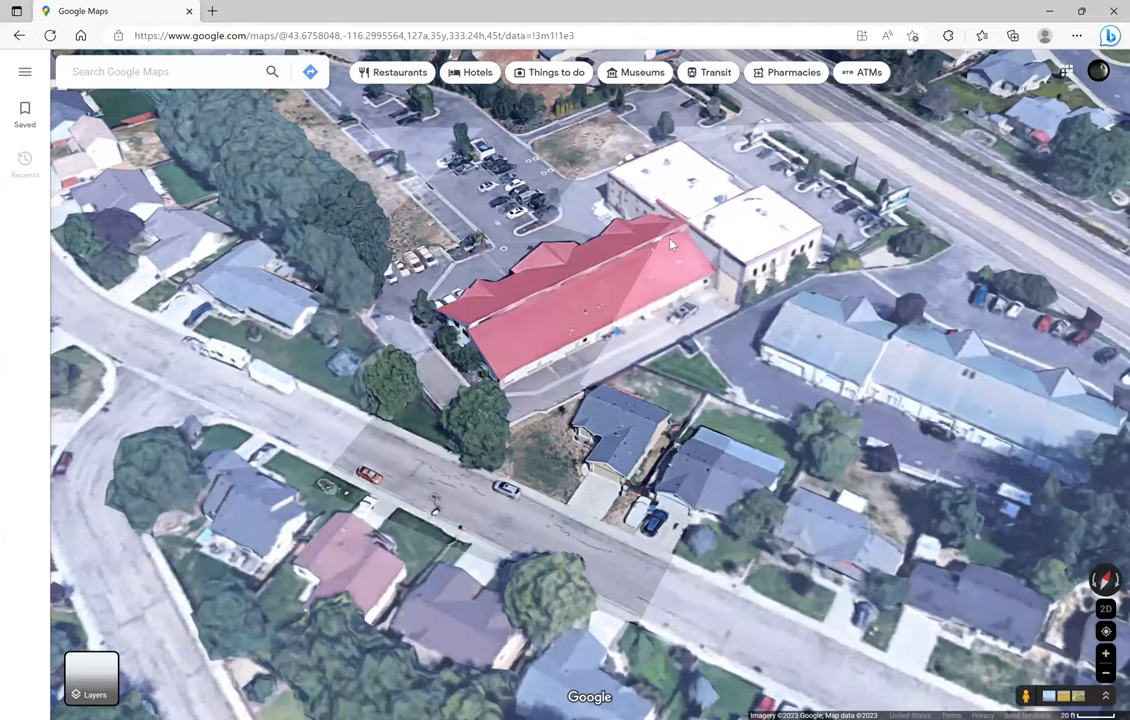
{"action": "mouse_move", "coordinate": [505, 330]}
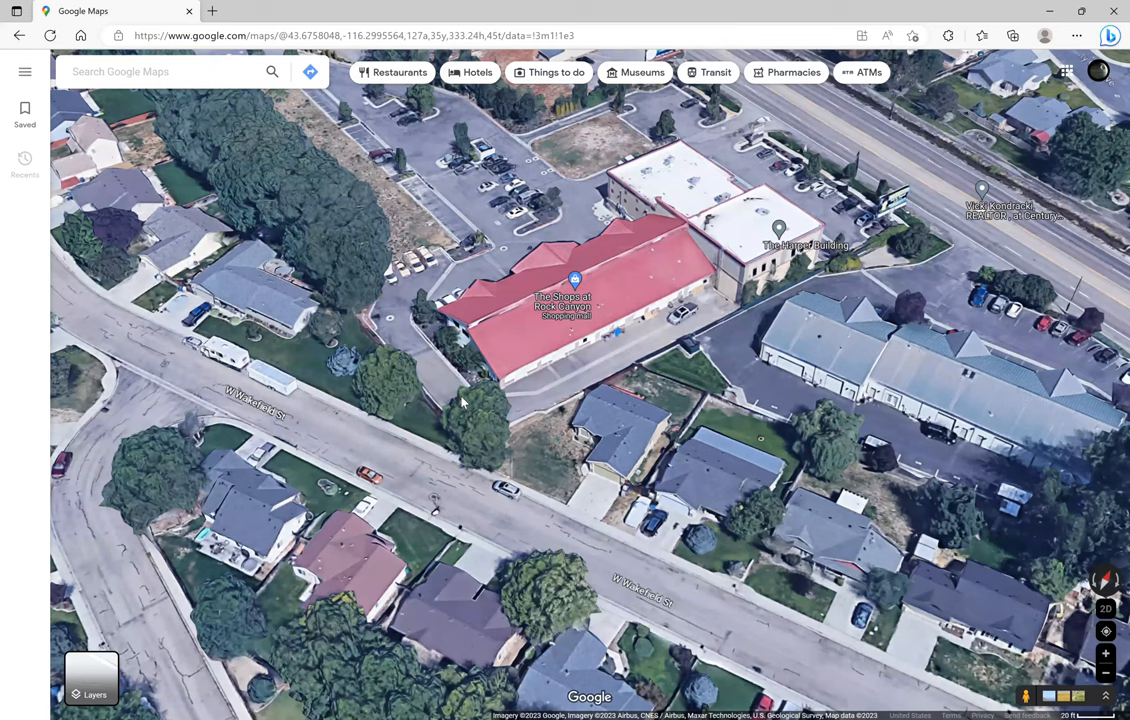
{"action": "mouse_move", "coordinate": [371, 356]}
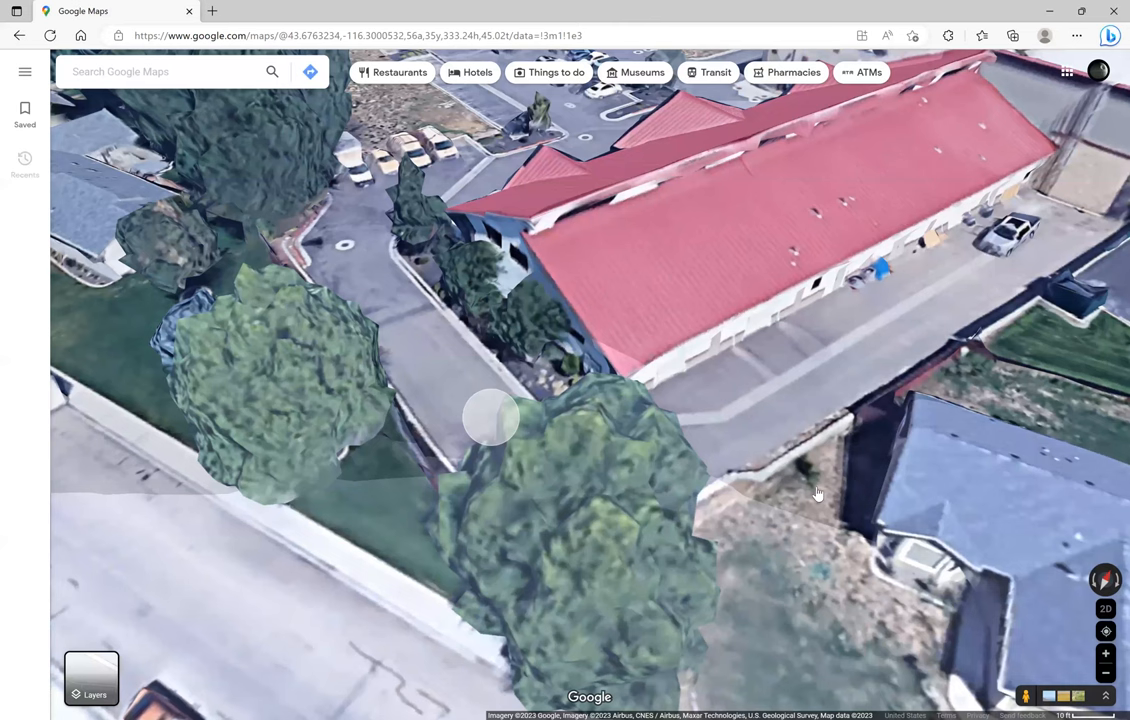
{"action": "mouse_move", "coordinate": [752, 325]}
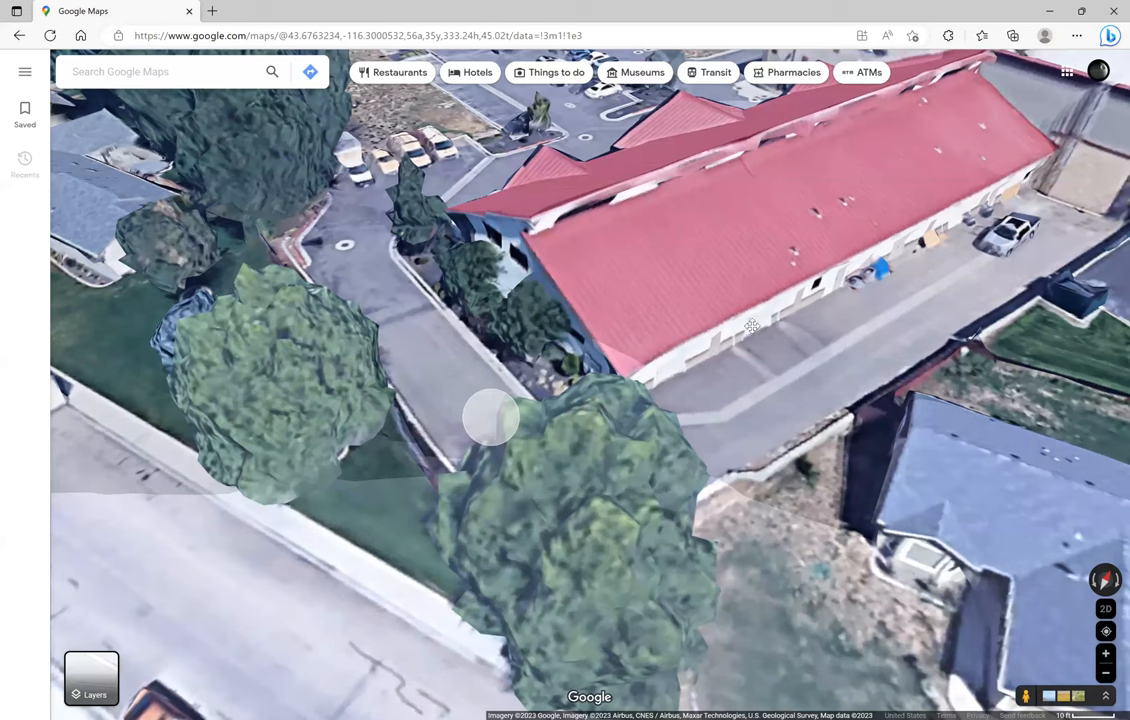
{"action": "left_click", "coordinate": [490, 418]}
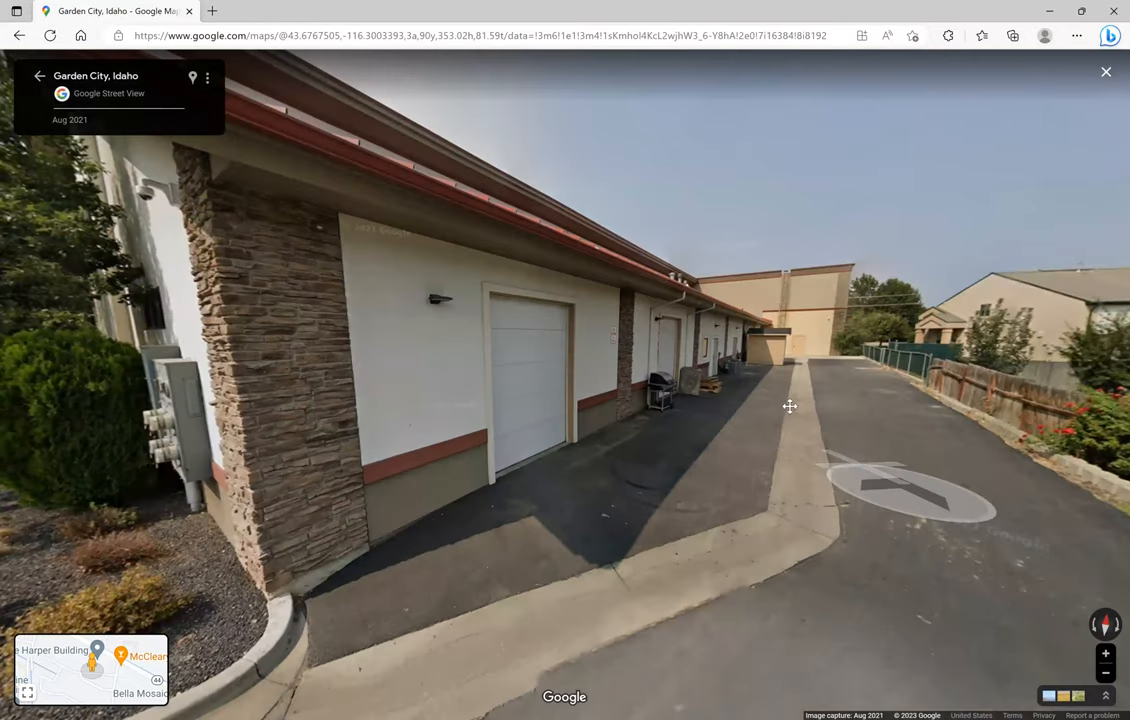
{"action": "left_click", "coordinate": [789, 406]}
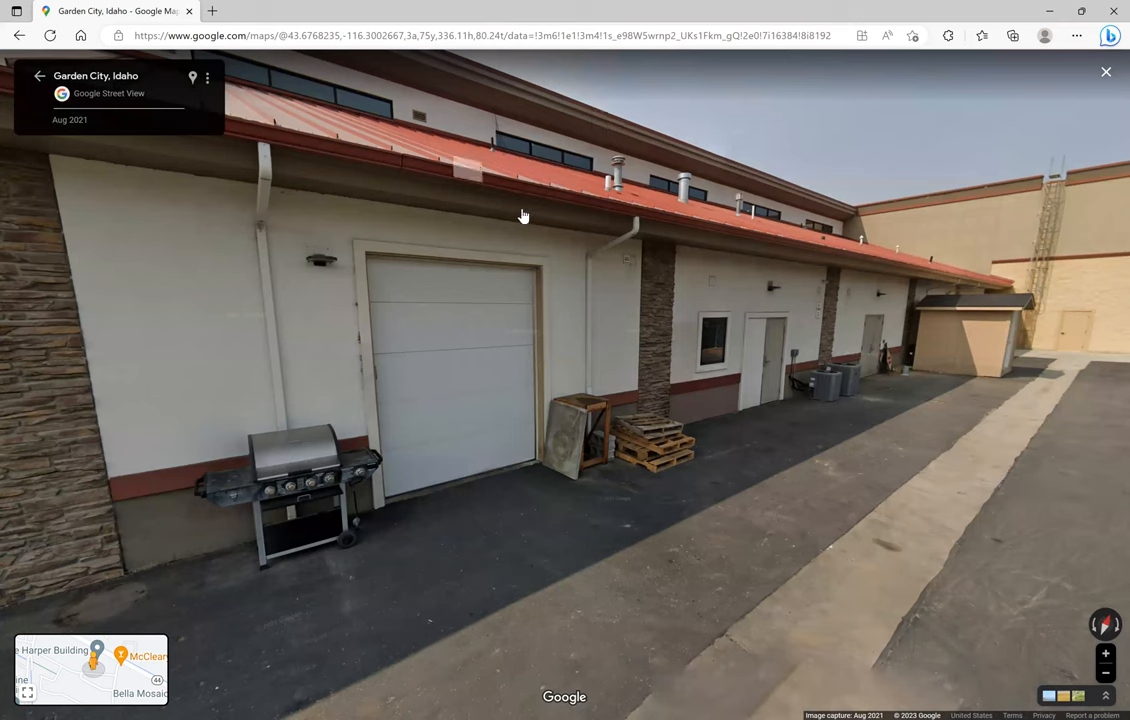
{"action": "mouse_move", "coordinate": [660, 134]}
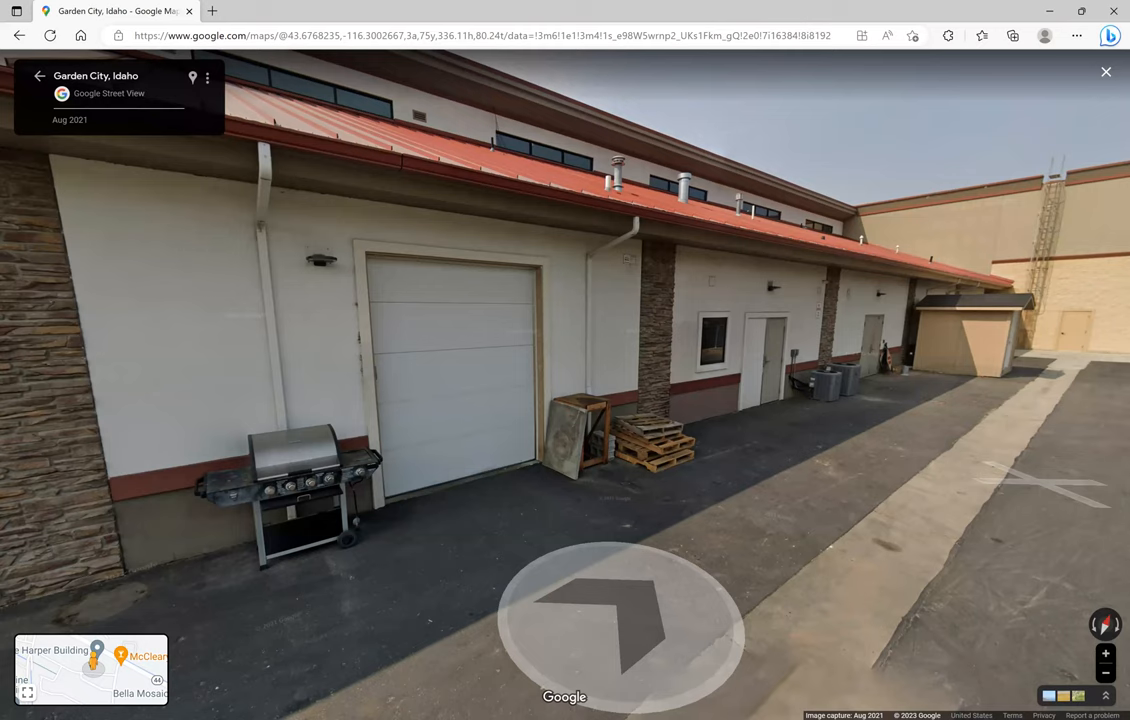
{"action": "mouse_move", "coordinate": [140, 203]}
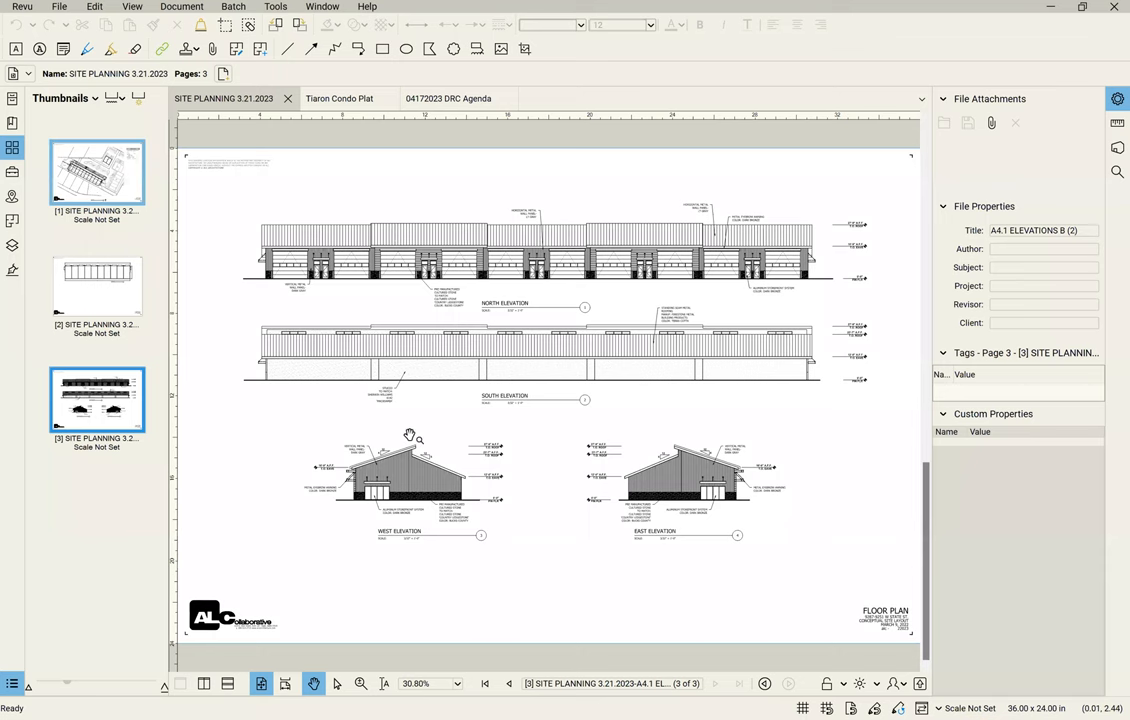
{"action": "left_click", "coordinate": [97, 172]}
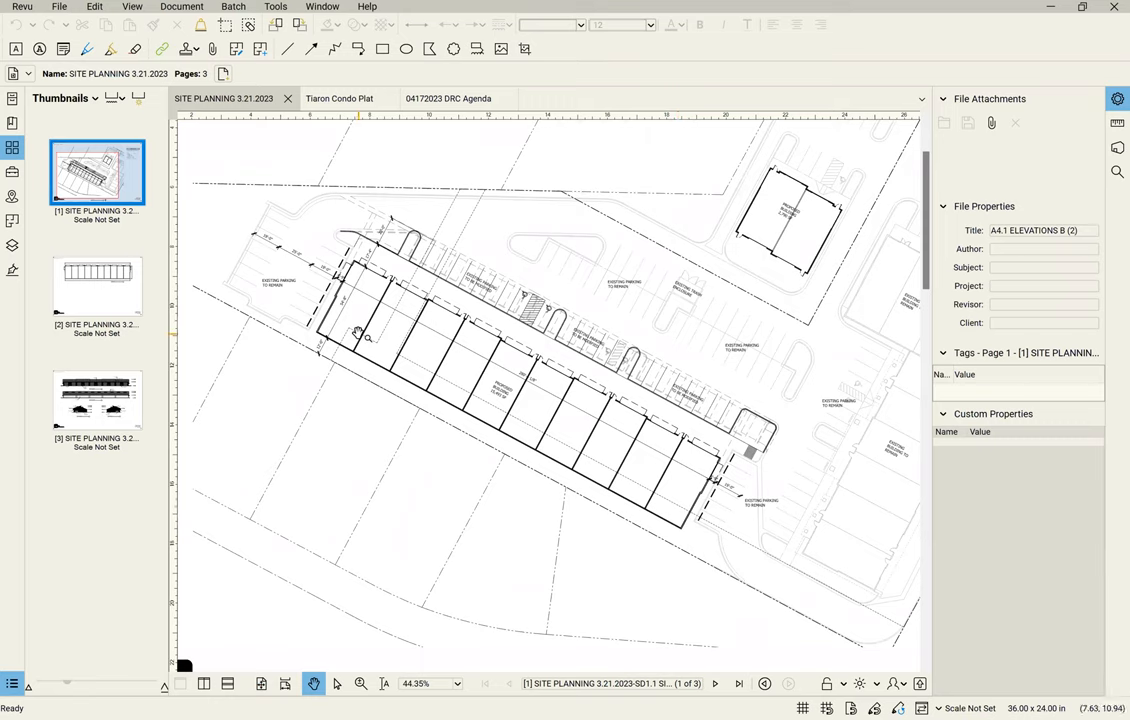
{"action": "mouse_move", "coordinate": [533, 402]}
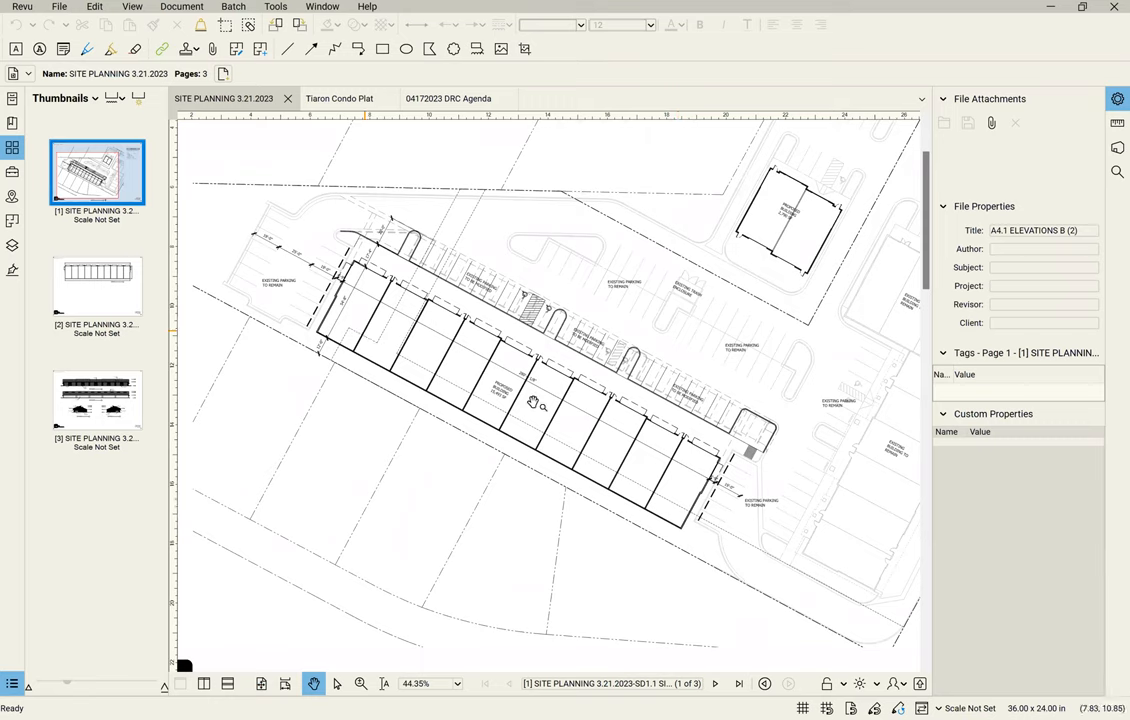
{"action": "mouse_move", "coordinate": [713, 489]}
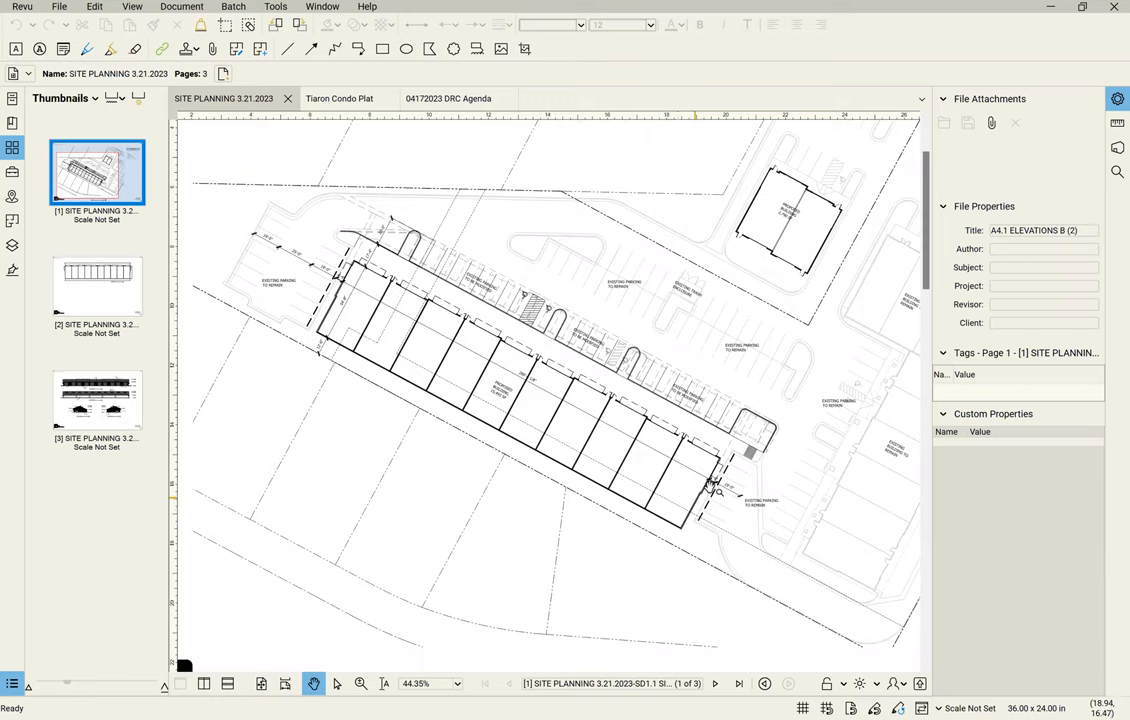
{"action": "mouse_move", "coordinate": [603, 400]}
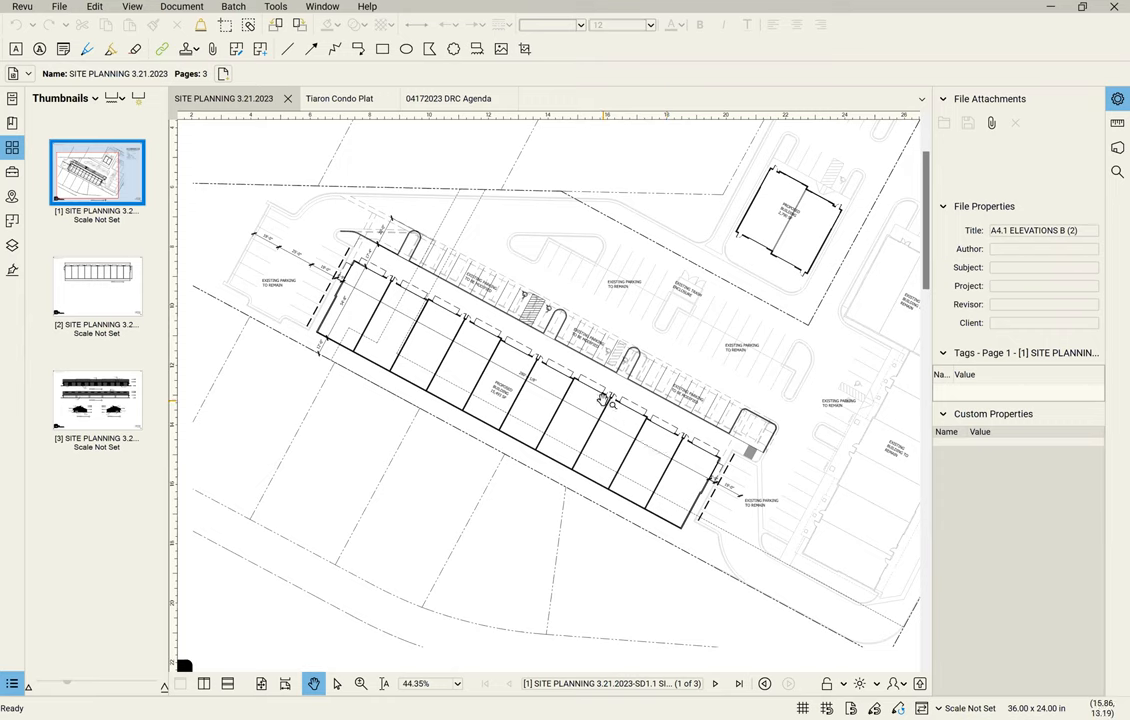
{"action": "mouse_move", "coordinate": [608, 415]}
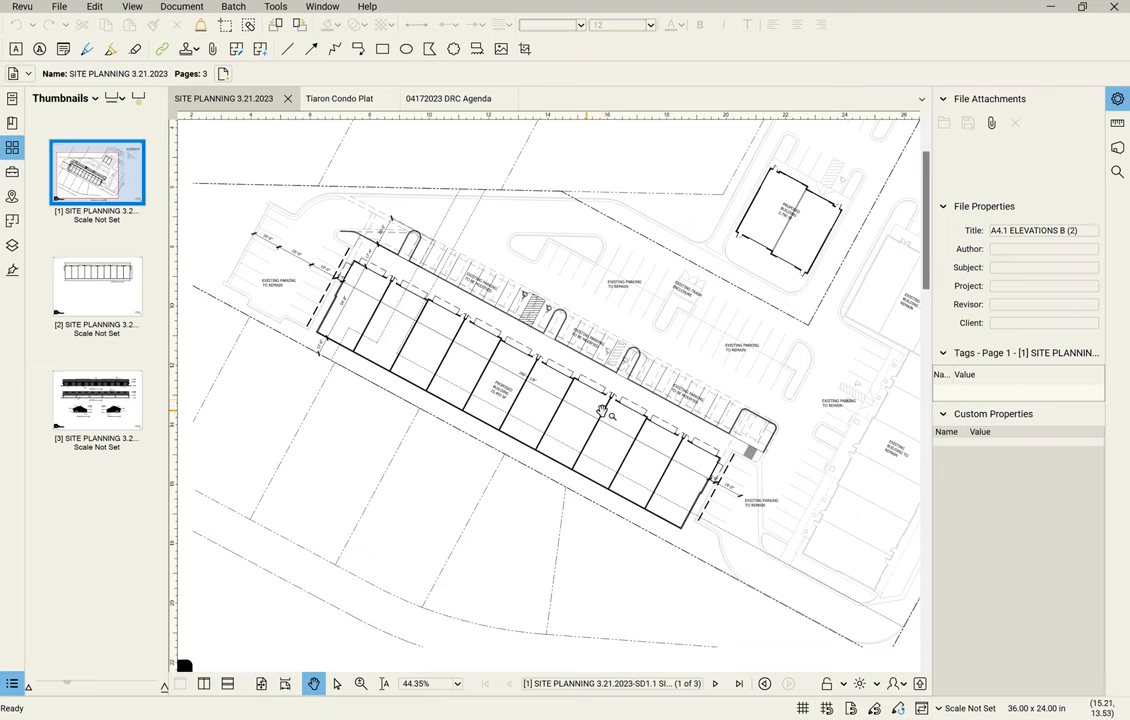
{"action": "mouse_move", "coordinate": [675, 412]}
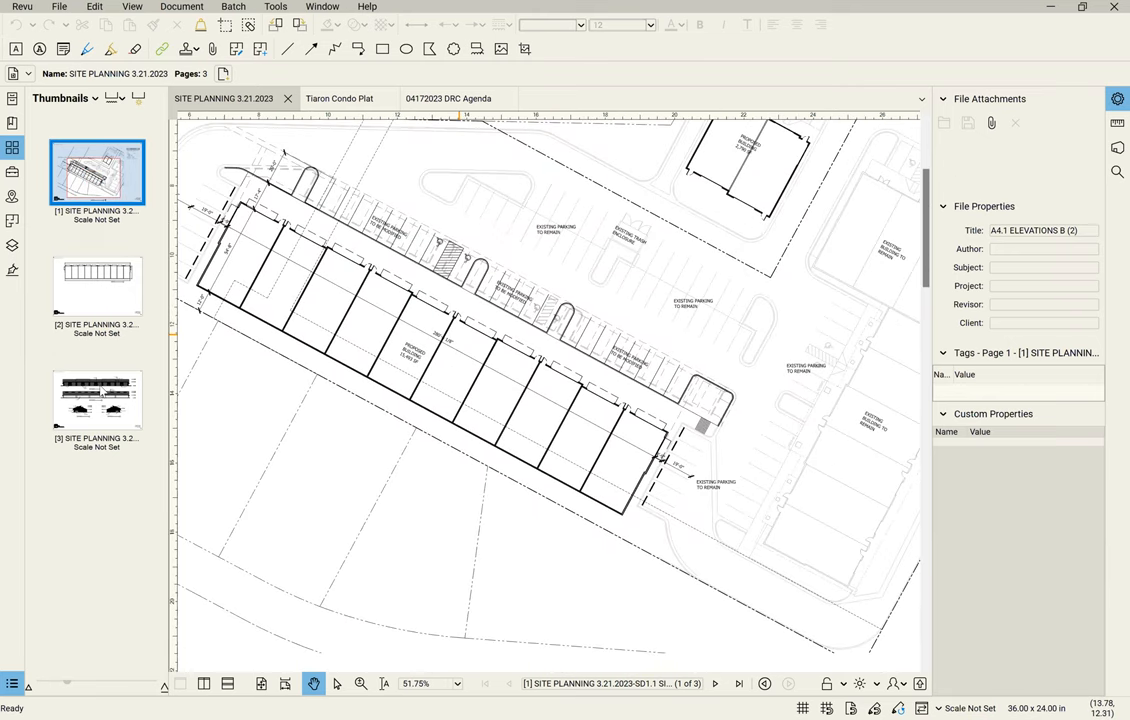
Show the A4.1 elevations sheet on page 3 and scroll briefly over it.
{"action": "left_click", "coordinate": [97, 398]}
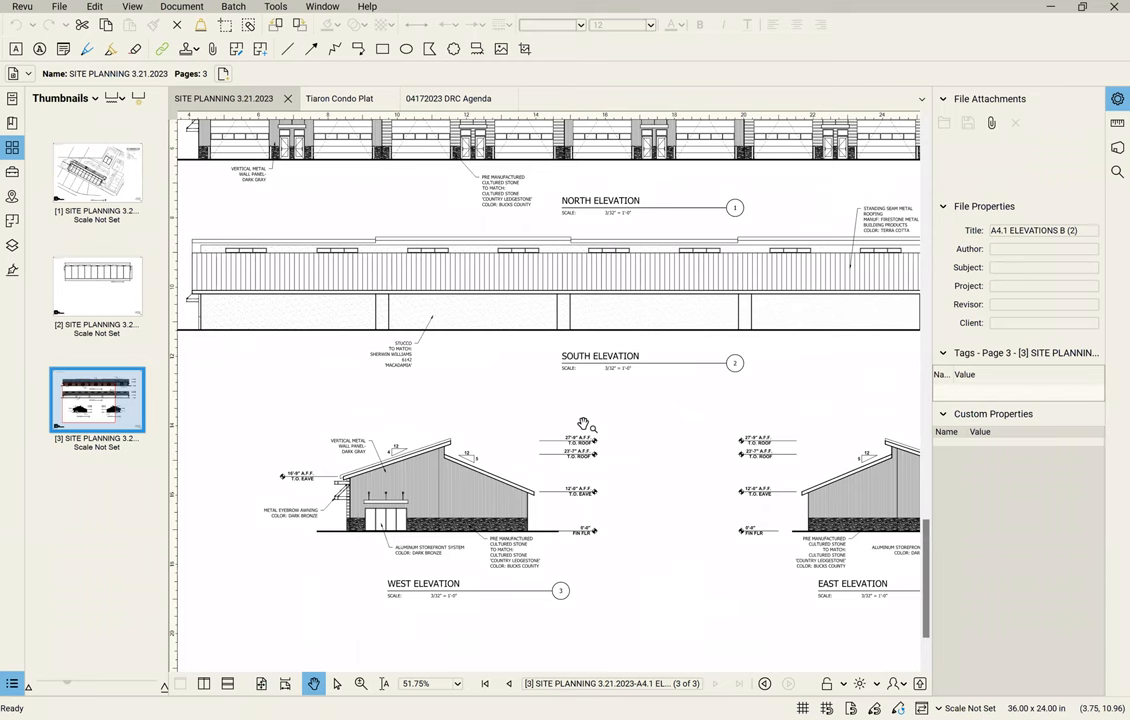
{"action": "scroll", "scroll_direction": "down", "scroll_amount": 3}
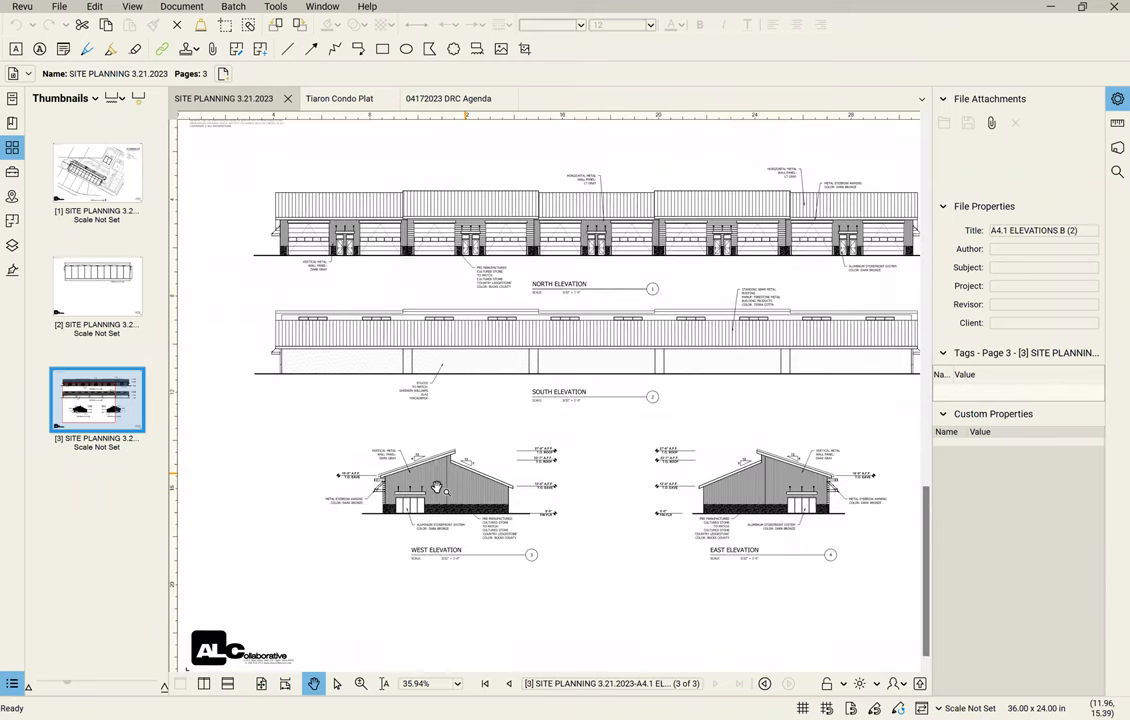
{"action": "scroll", "scroll_direction": "up", "scroll_amount": 3}
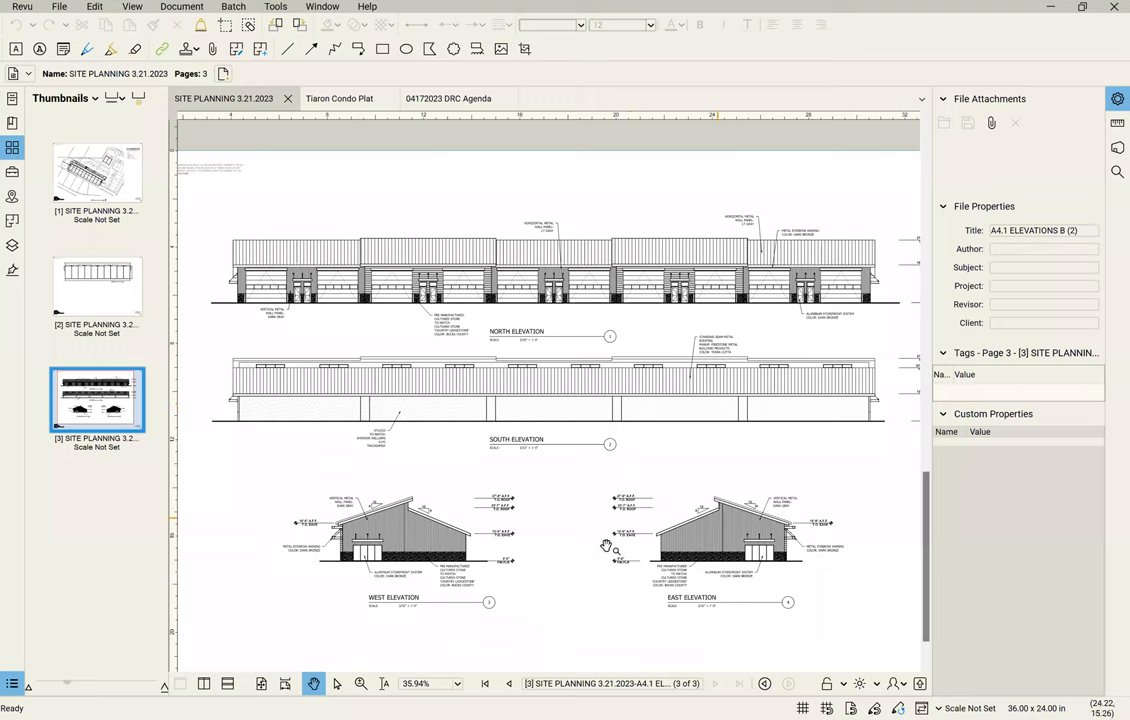
{"action": "mouse_move", "coordinate": [830, 540]}
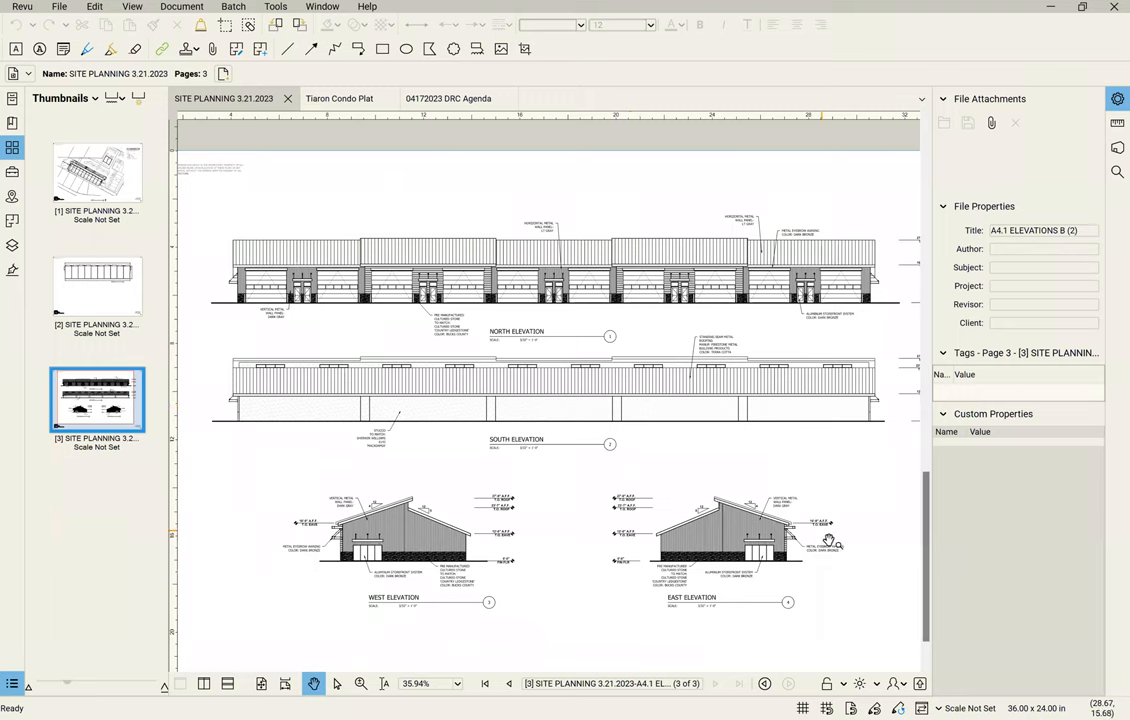
{"action": "mouse_move", "coordinate": [445, 275]}
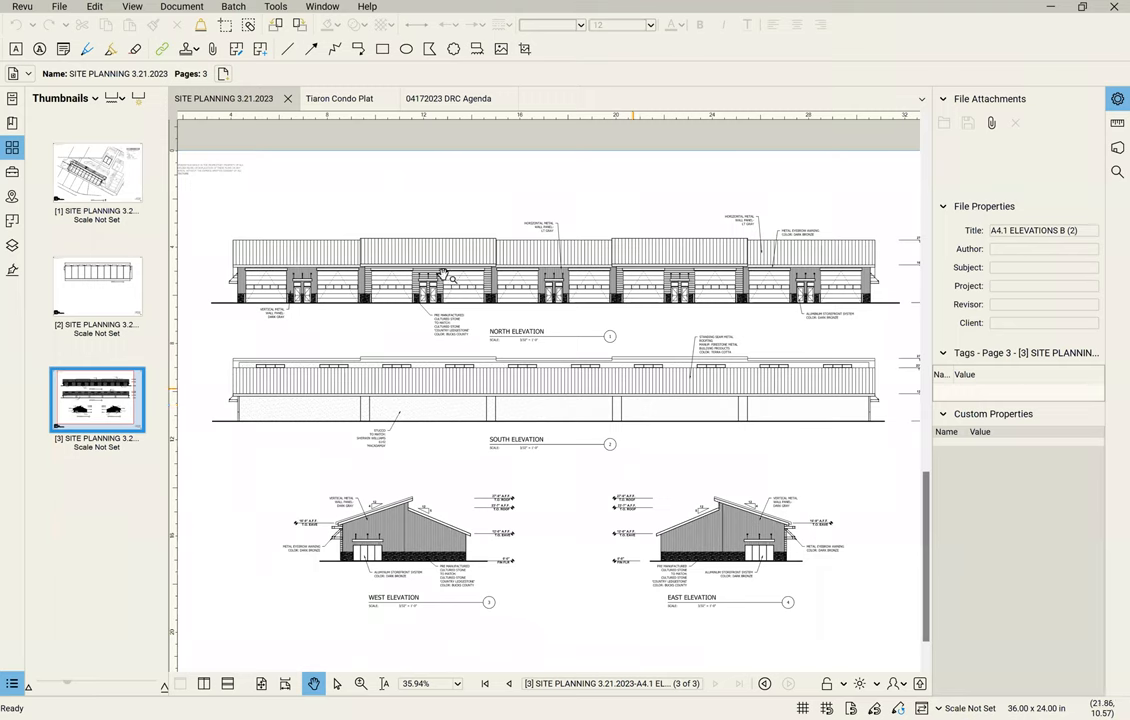
{"action": "mouse_move", "coordinate": [590, 550]}
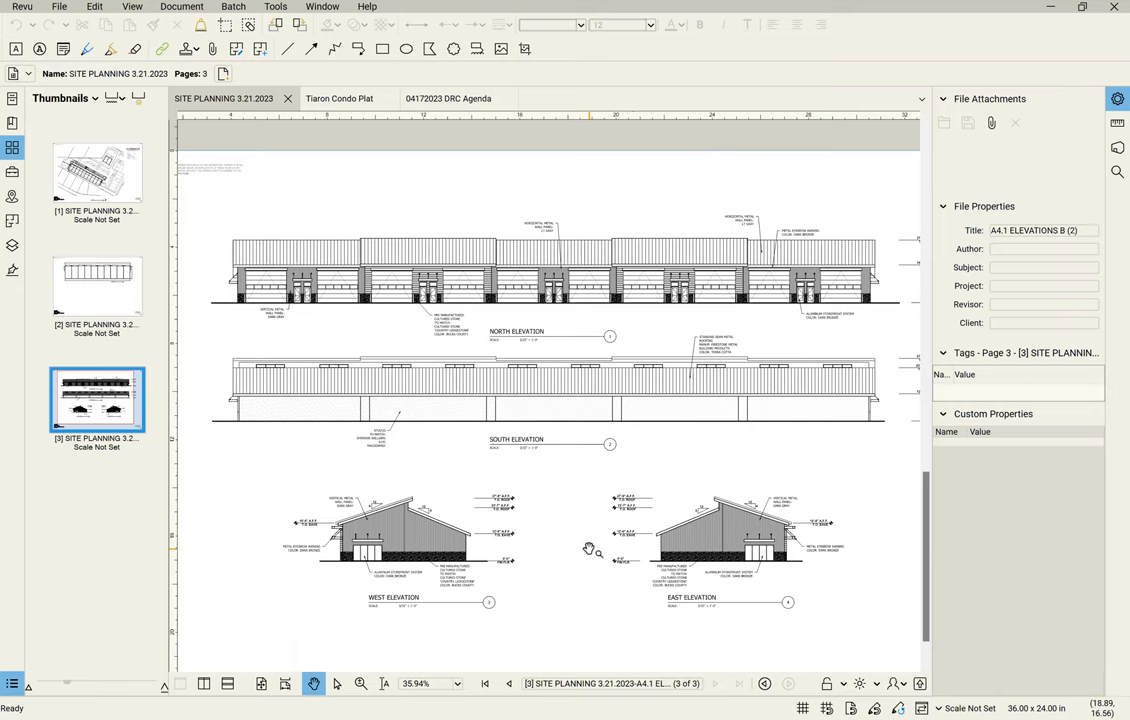
{"action": "mouse_move", "coordinate": [448, 288]}
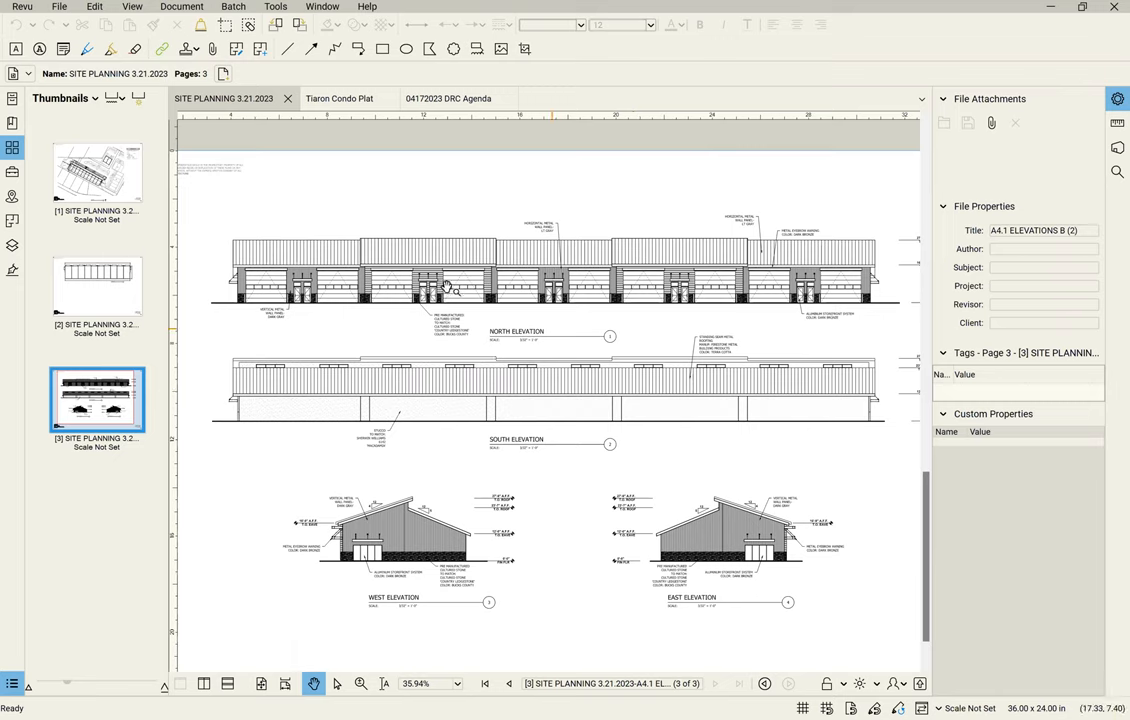
{"action": "mouse_move", "coordinate": [762, 284]}
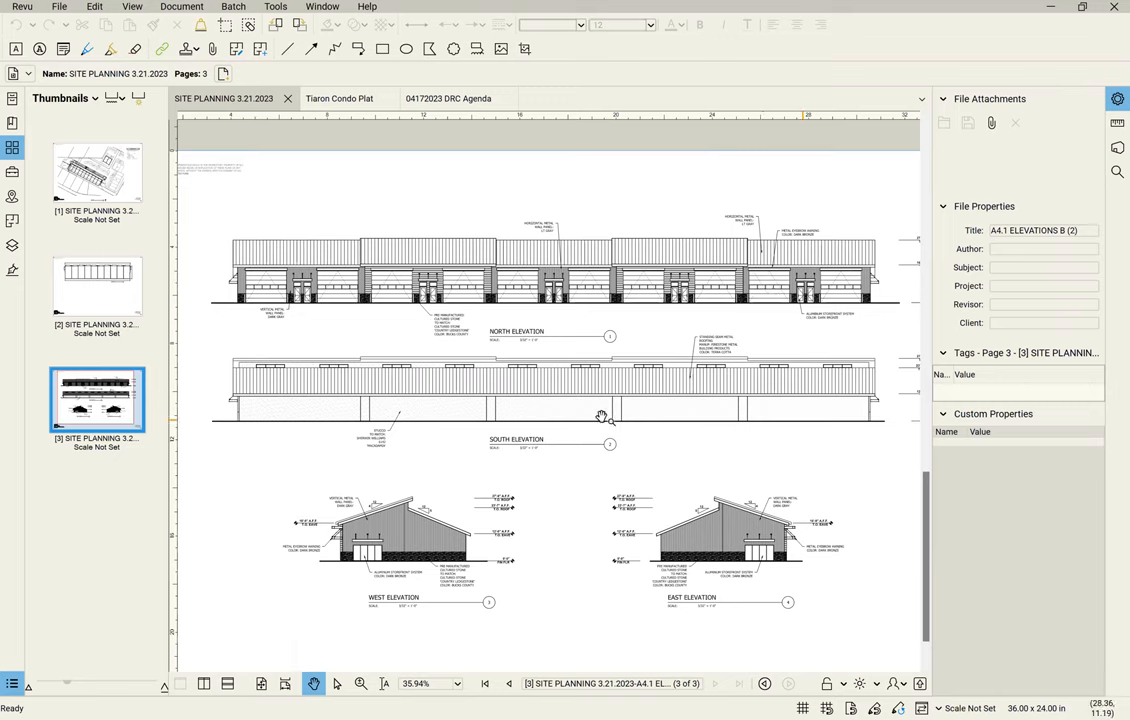
{"action": "mouse_move", "coordinate": [568, 558]}
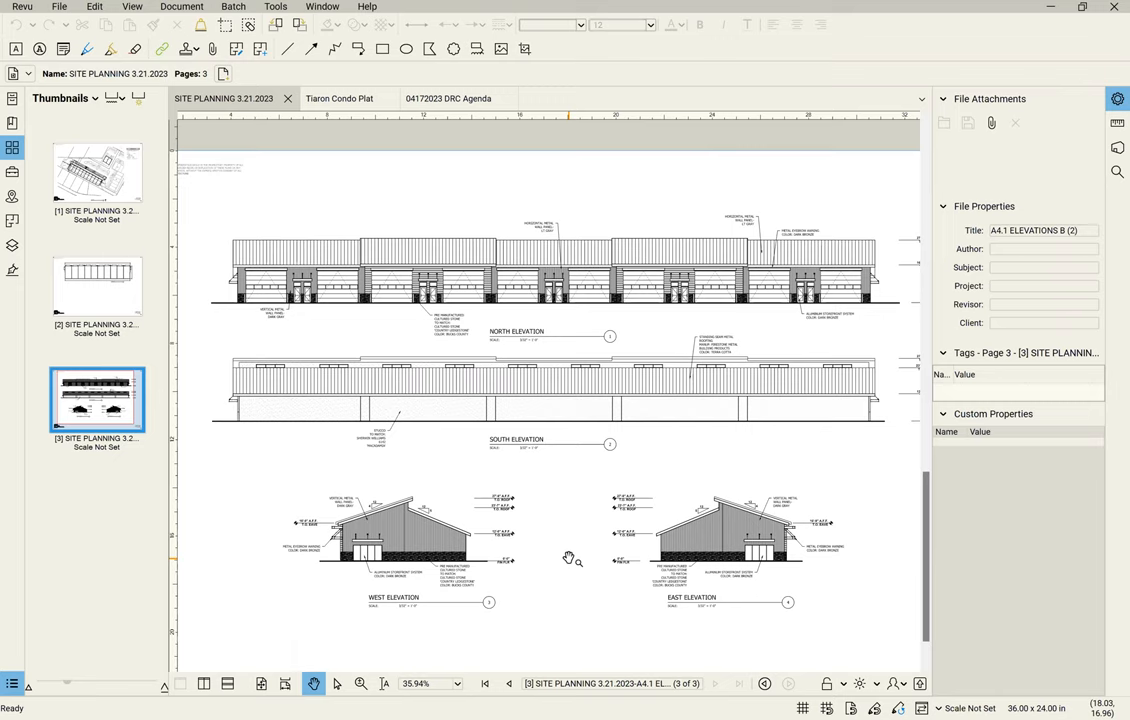
{"action": "mouse_move", "coordinate": [570, 557]}
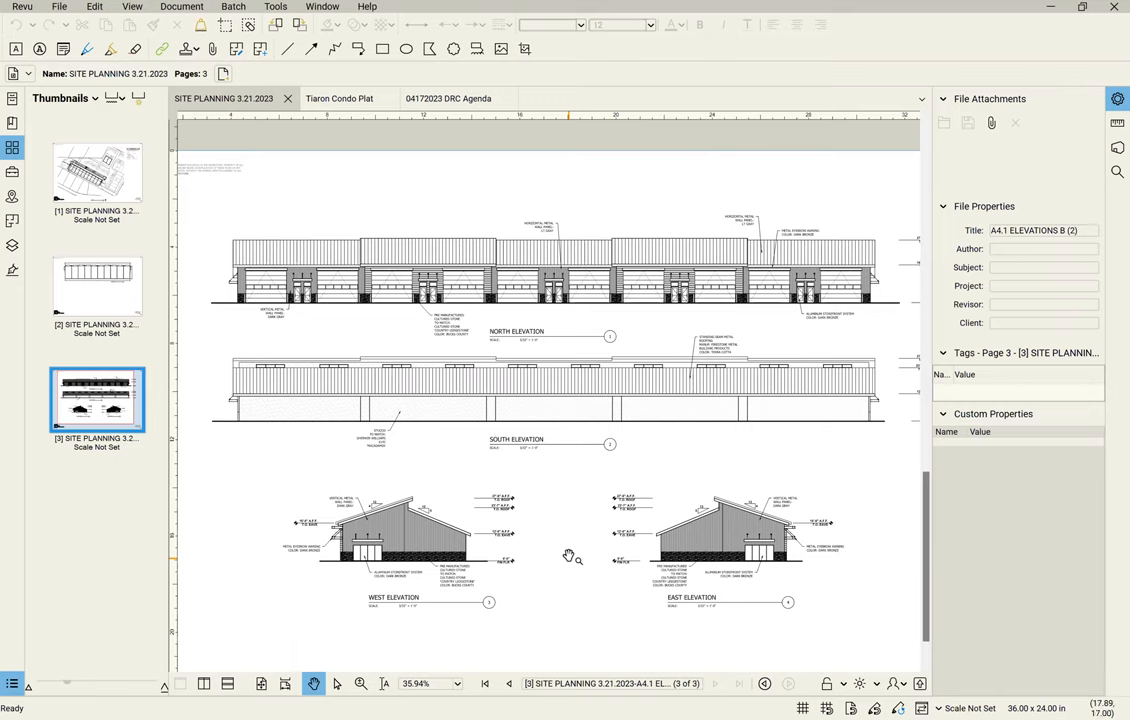
{"action": "mouse_move", "coordinate": [205, 565]}
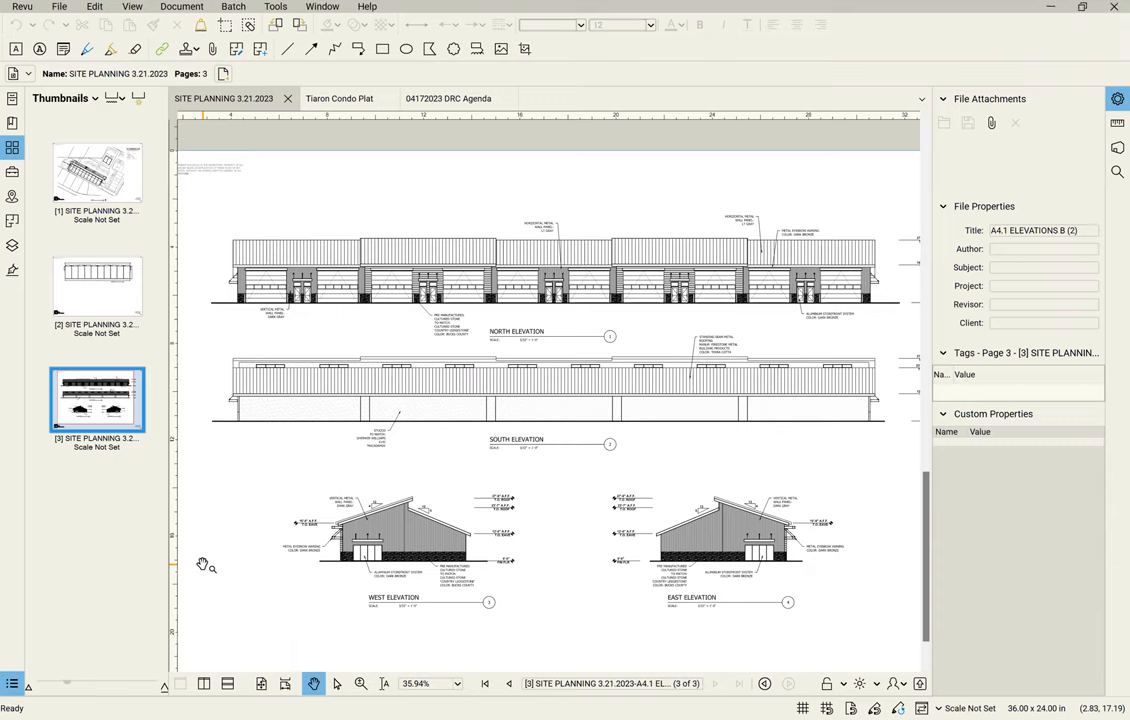
{"action": "mouse_move", "coordinate": [280, 174]}
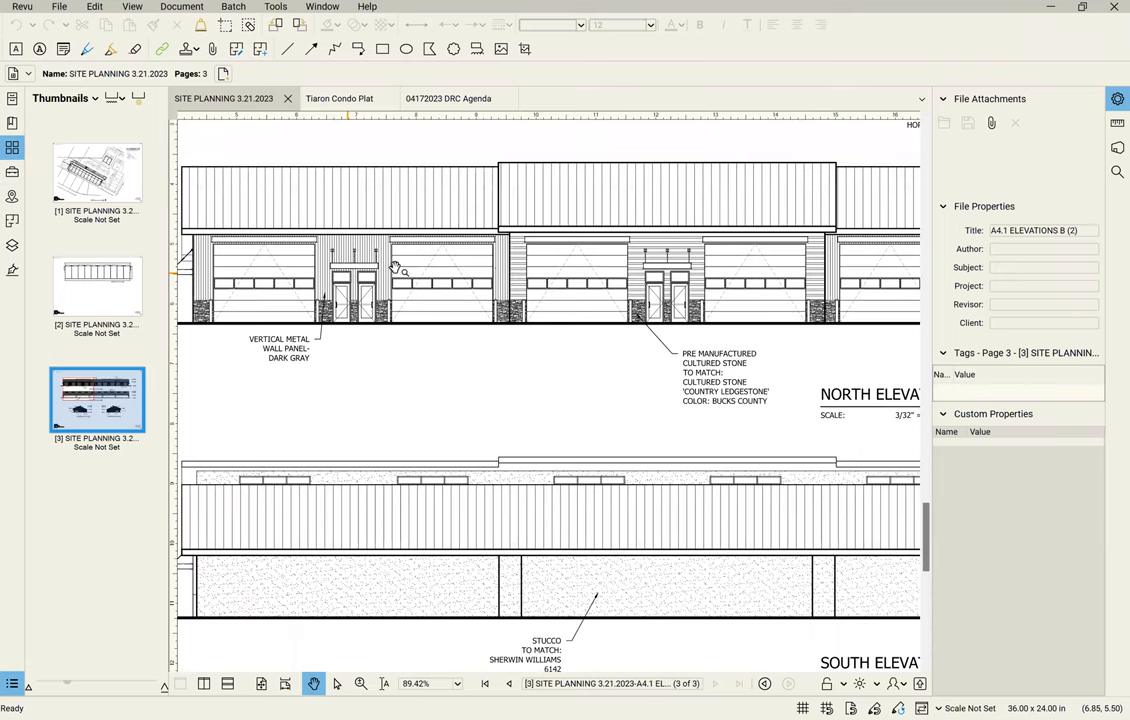
Zoom in on the north and south elevations to read the cultured stone and stucco notes.
{"action": "scroll", "scroll_direction": "down", "scroll_amount": 3}
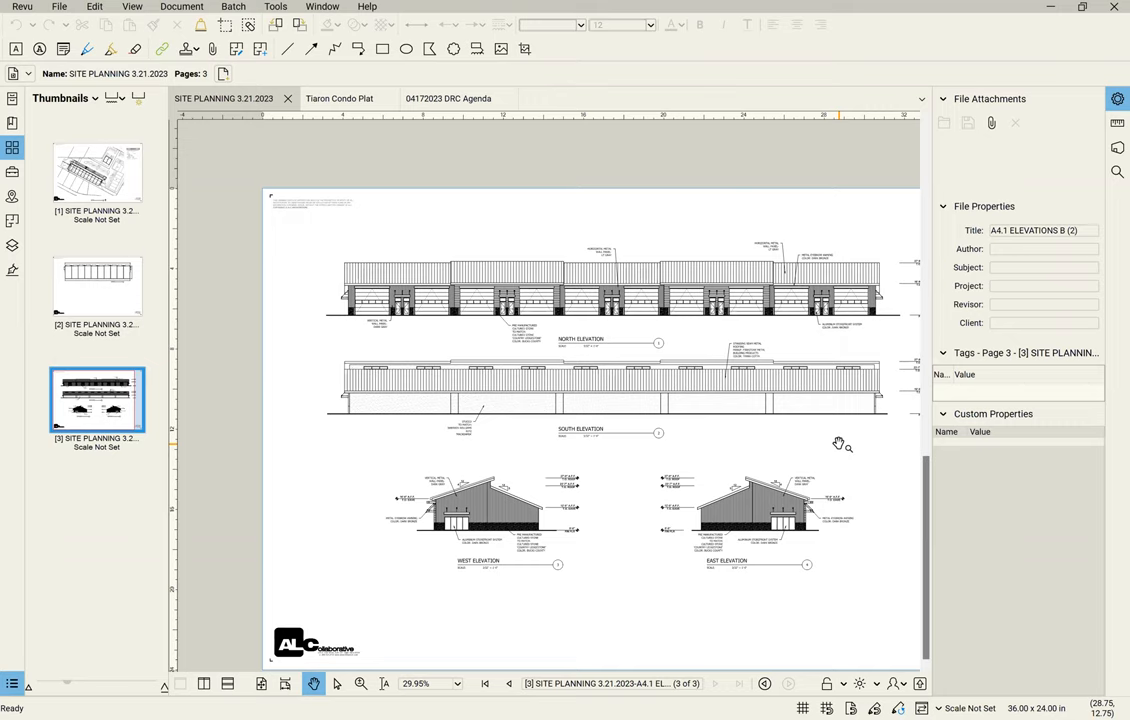
{"action": "mouse_move", "coordinate": [850, 480]}
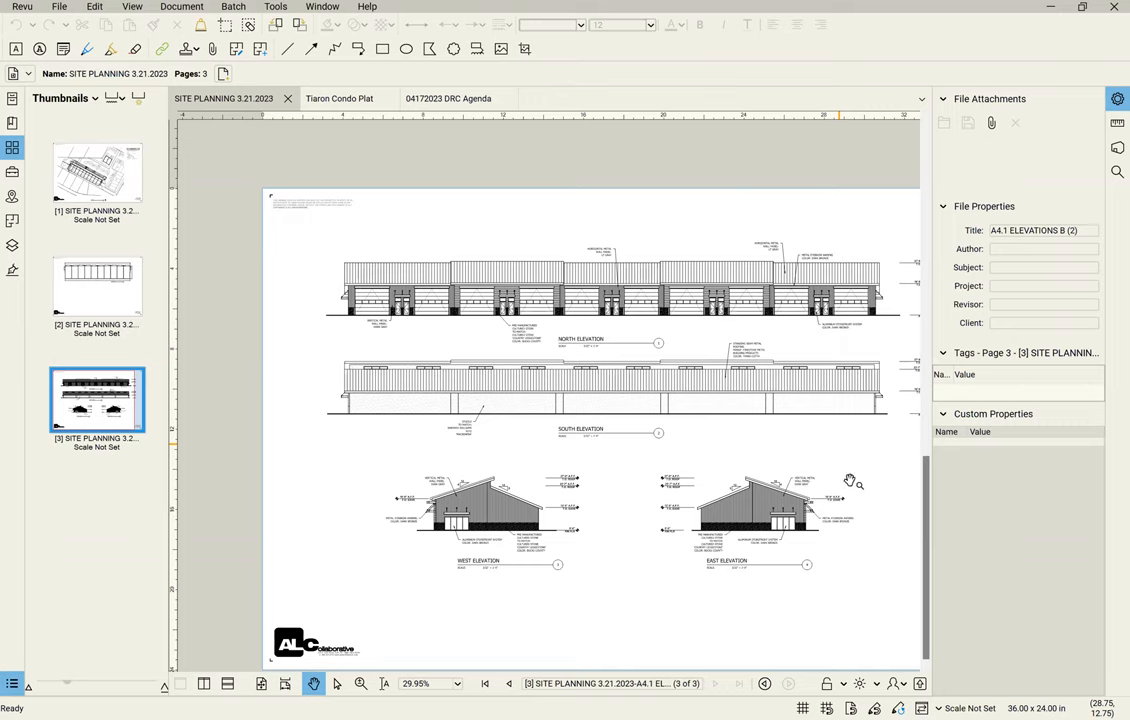
{"action": "mouse_move", "coordinate": [830, 443]}
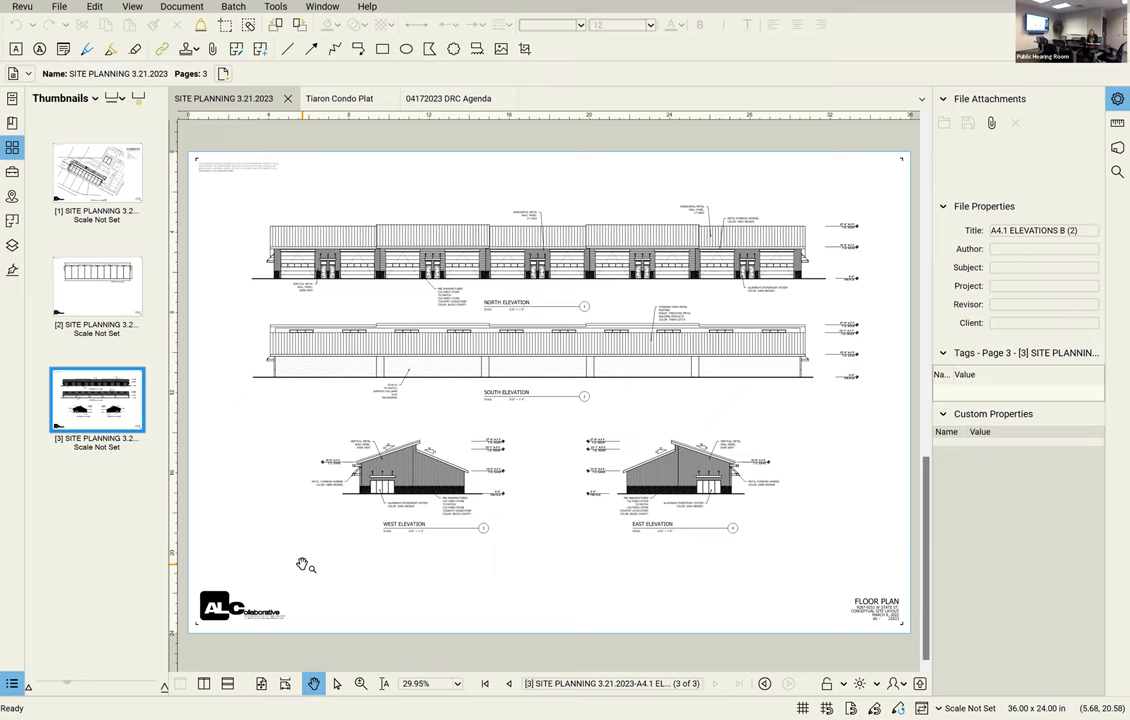
{"action": "mouse_move", "coordinate": [311, 562]}
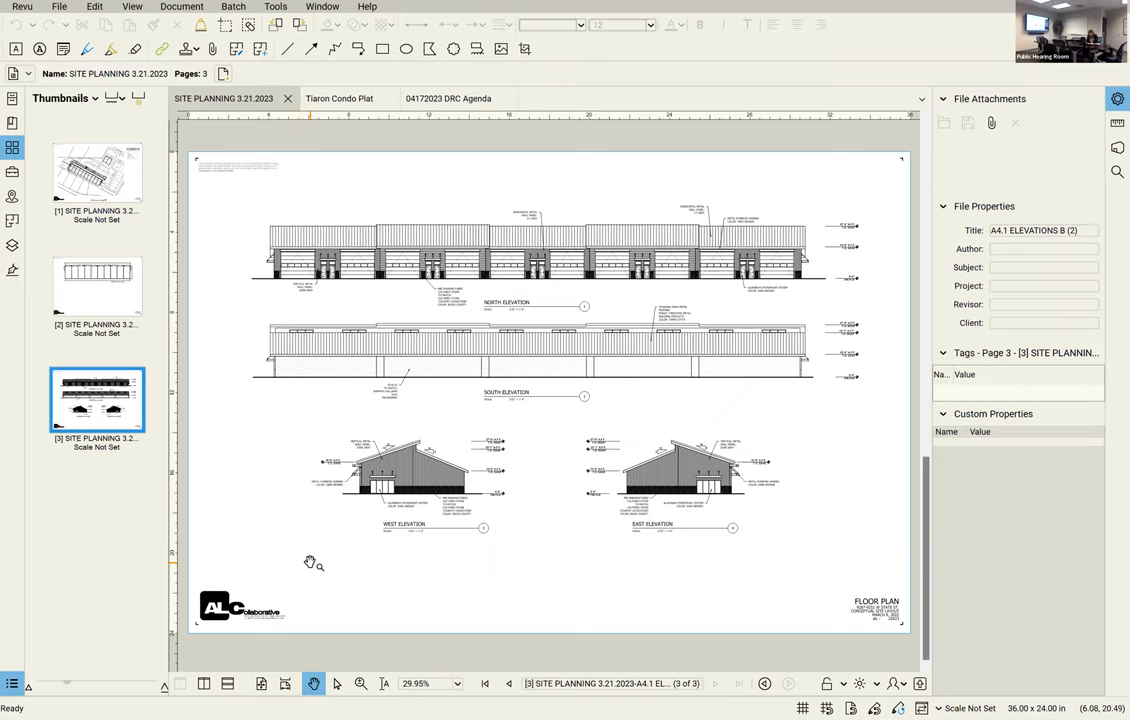
{"action": "mouse_move", "coordinate": [322, 562]}
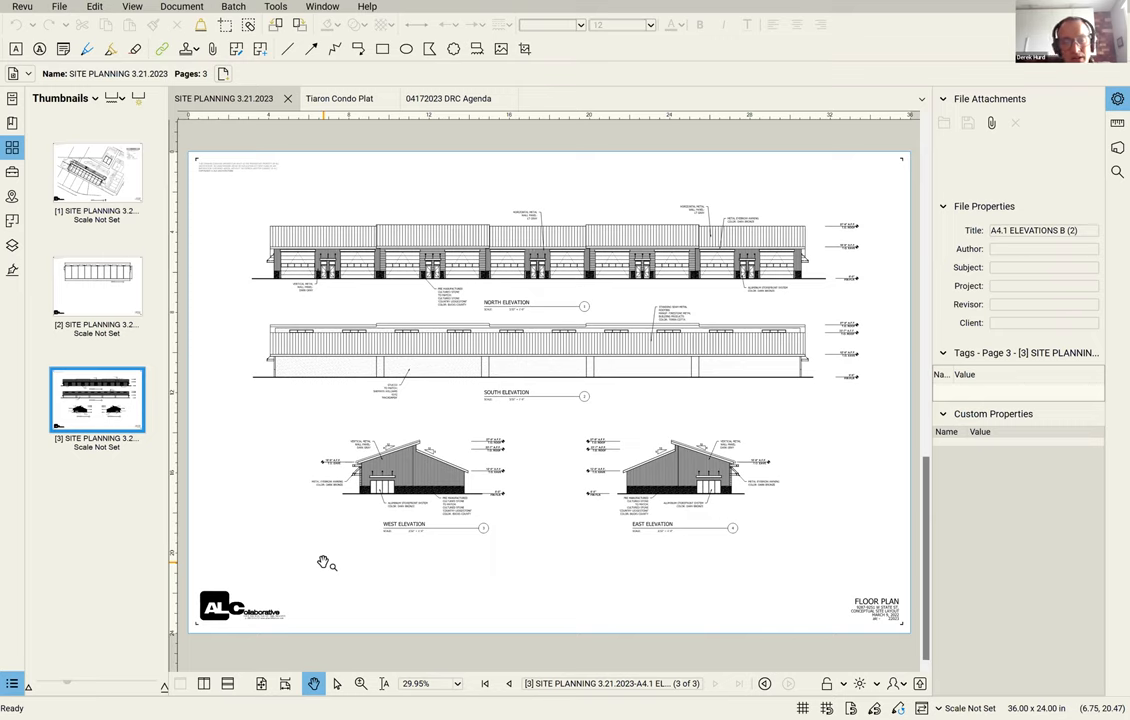
{"action": "mouse_move", "coordinate": [290, 262]}
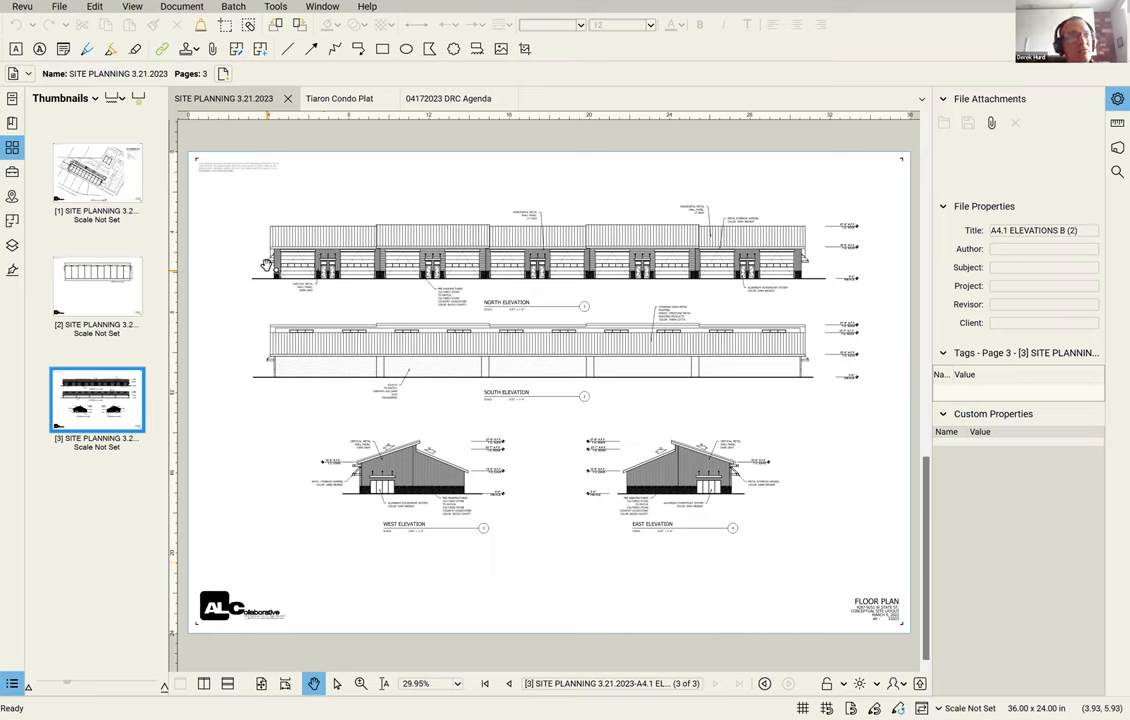
Zoom onto the north elevation's garage bays, then widen to reveal the west and east elevations.
{"action": "scroll", "scroll_direction": "down", "scroll_amount": 3}
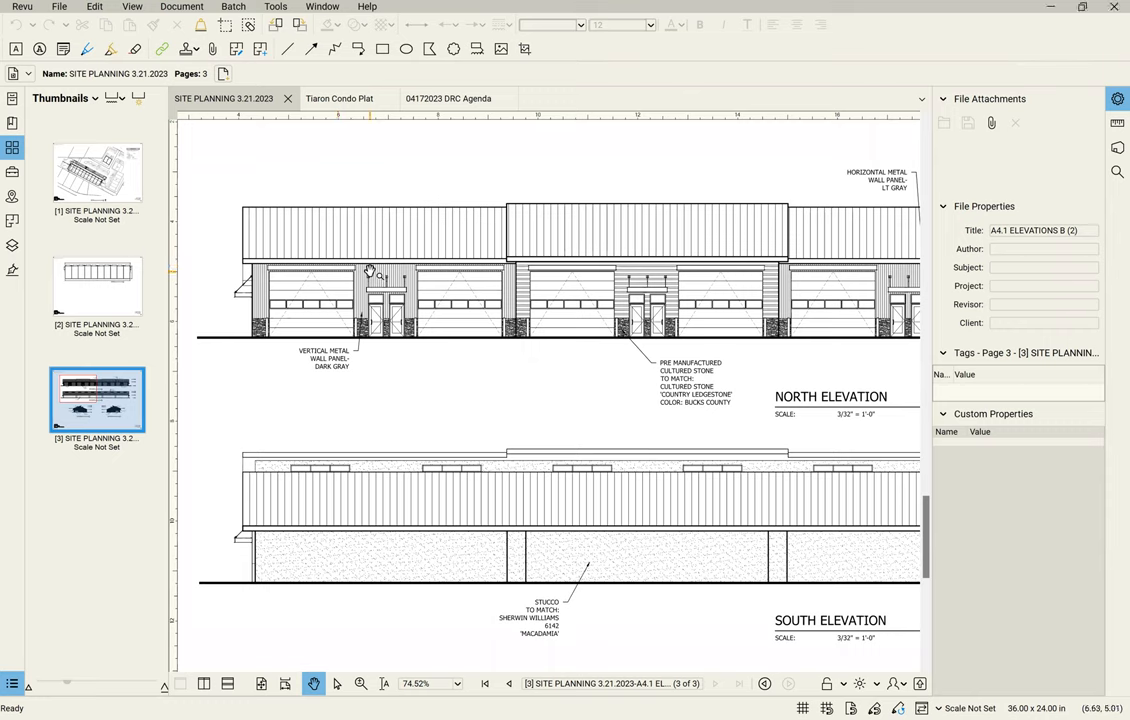
{"action": "mouse_move", "coordinate": [336, 294]}
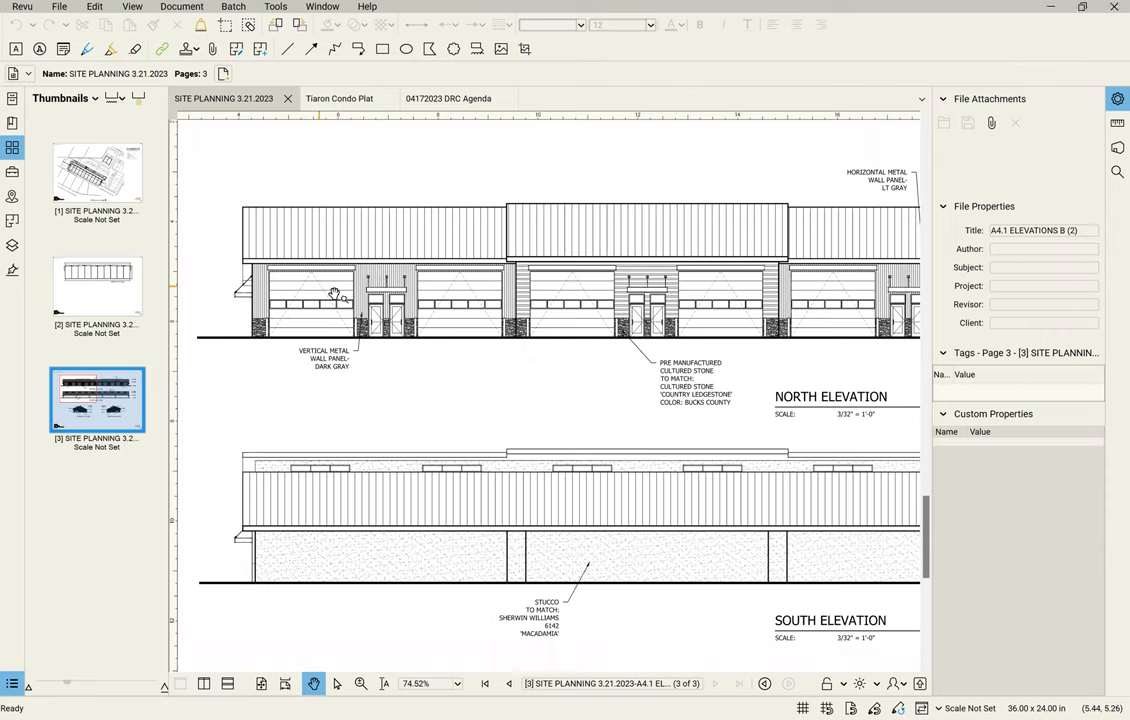
{"action": "mouse_move", "coordinate": [383, 288]}
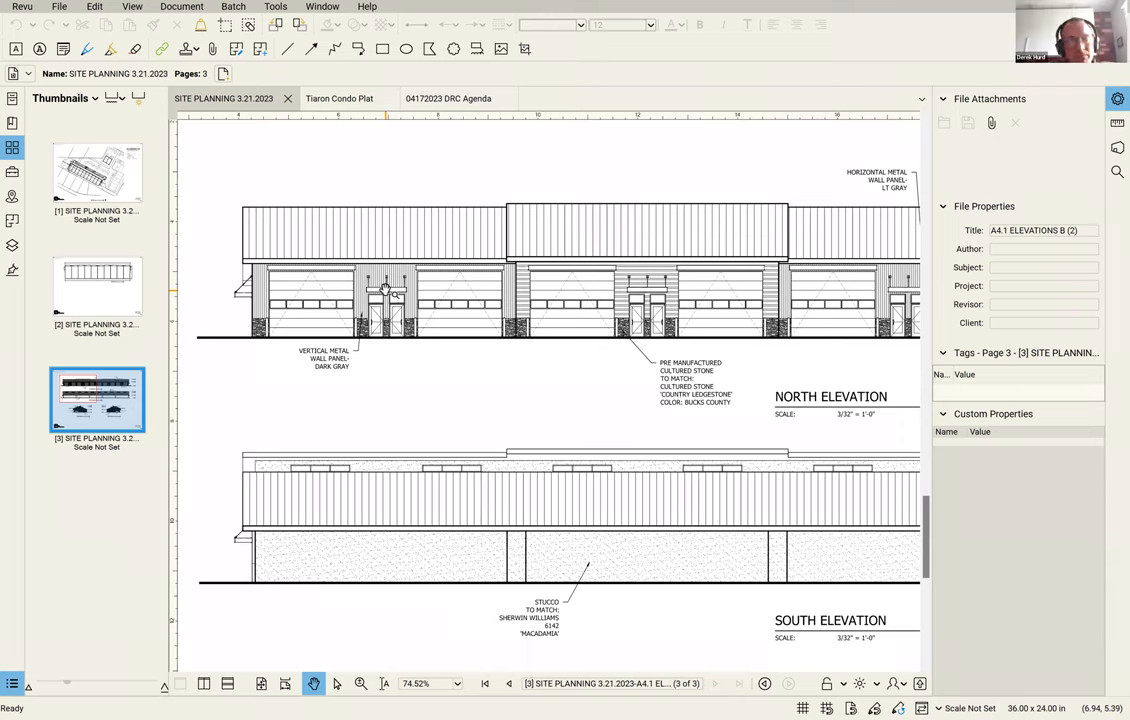
{"action": "scroll", "scroll_direction": "down", "scroll_amount": 3}
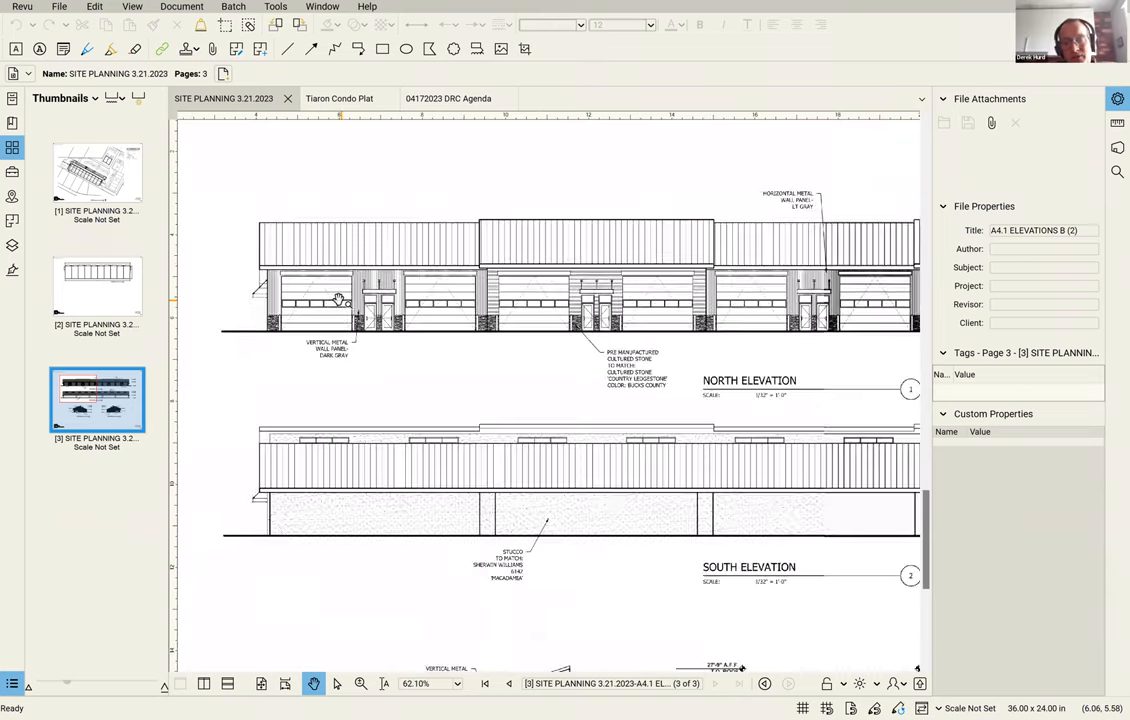
{"action": "scroll", "scroll_direction": "down", "scroll_amount": 3}
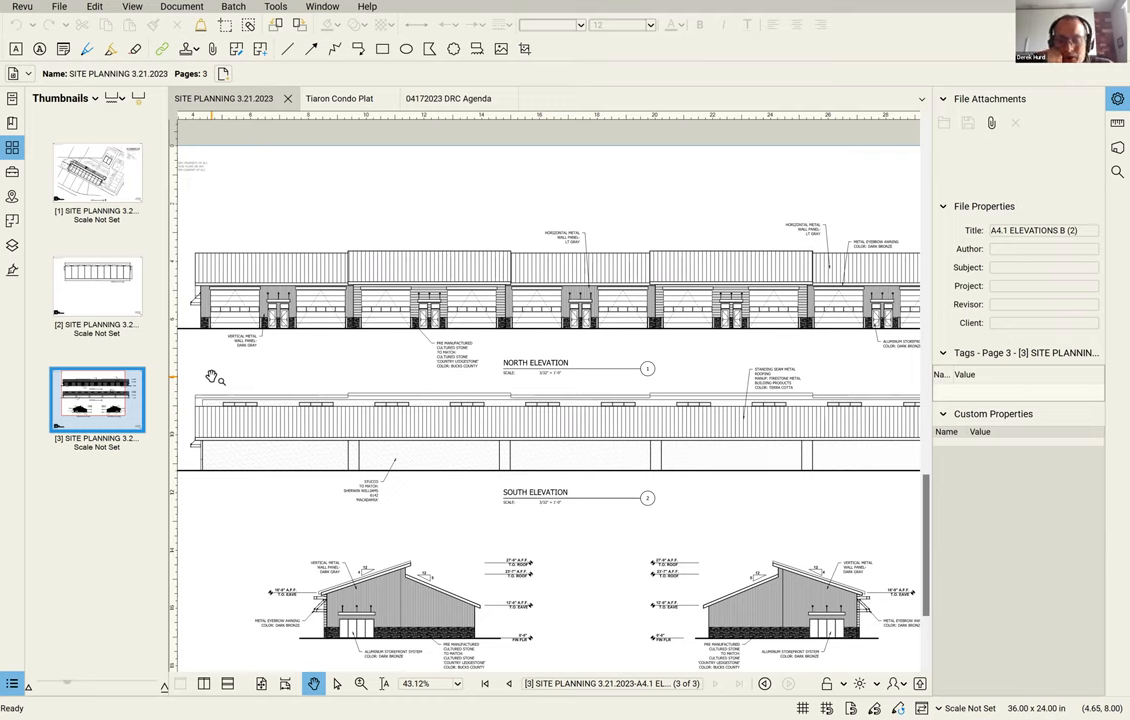
{"action": "mouse_move", "coordinate": [217, 530]}
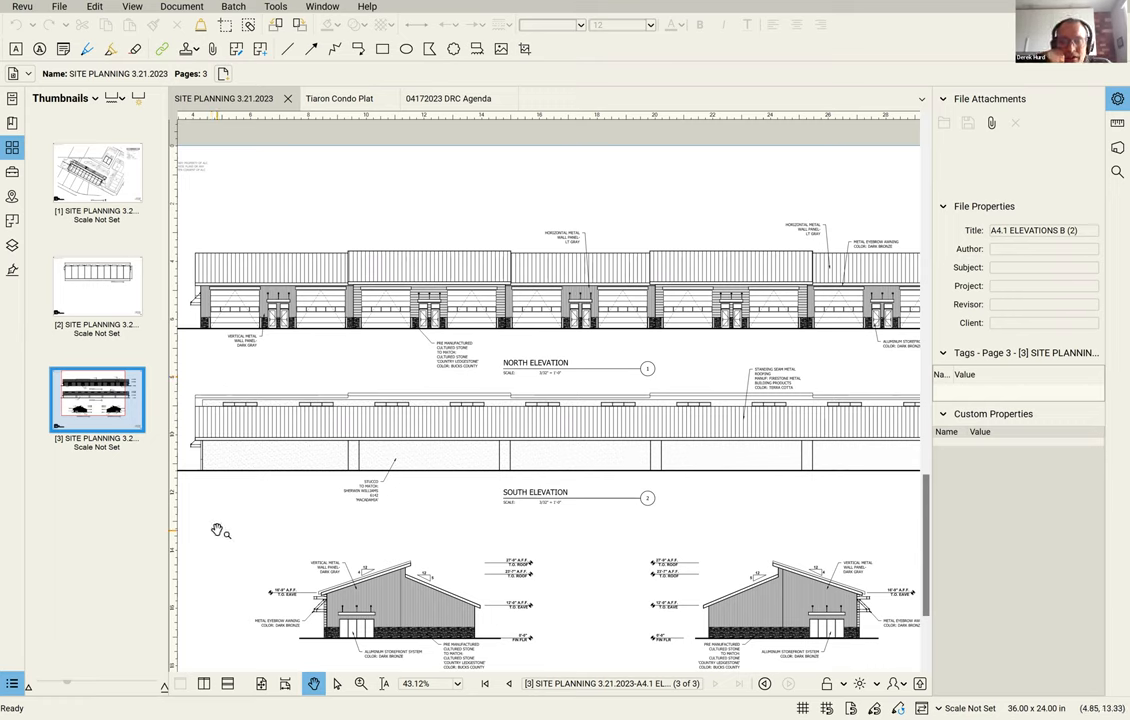
{"action": "mouse_move", "coordinate": [290, 516]}
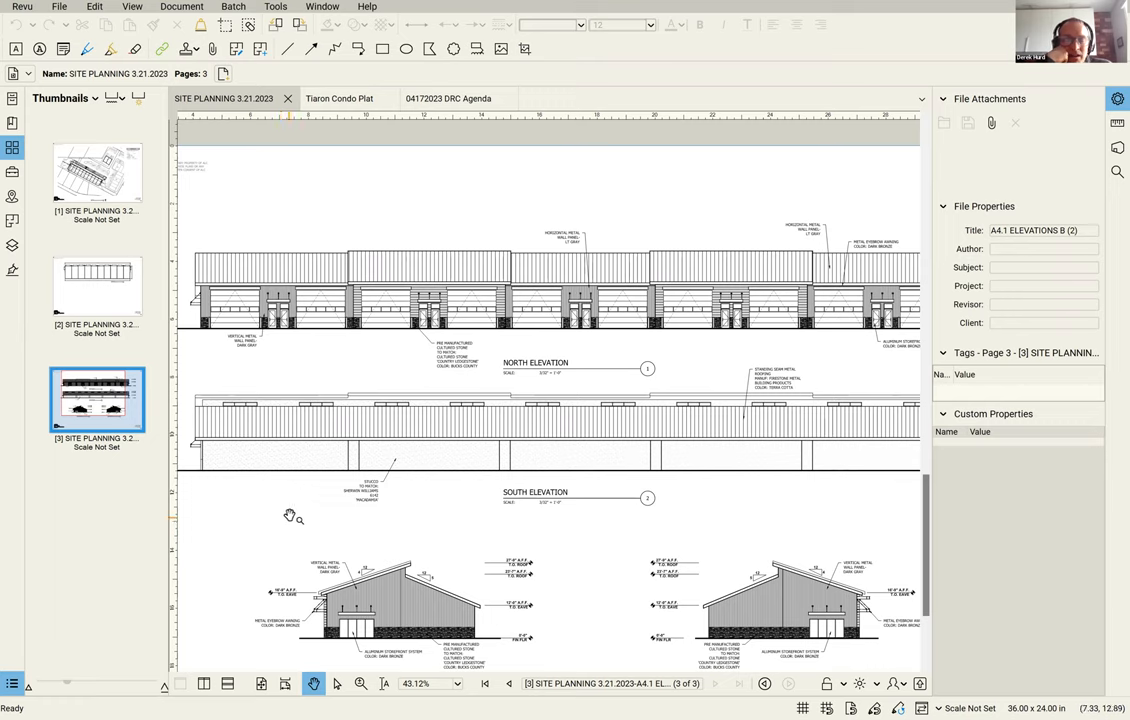
{"action": "mouse_move", "coordinate": [289, 512]}
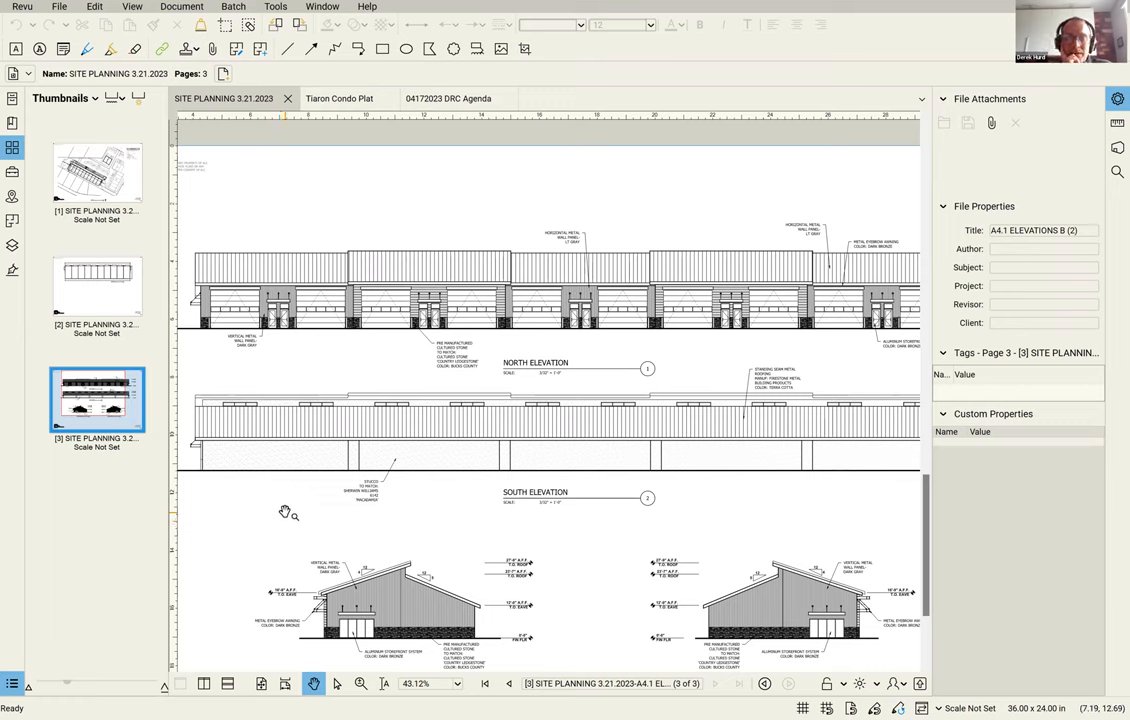
{"action": "mouse_move", "coordinate": [597, 500]}
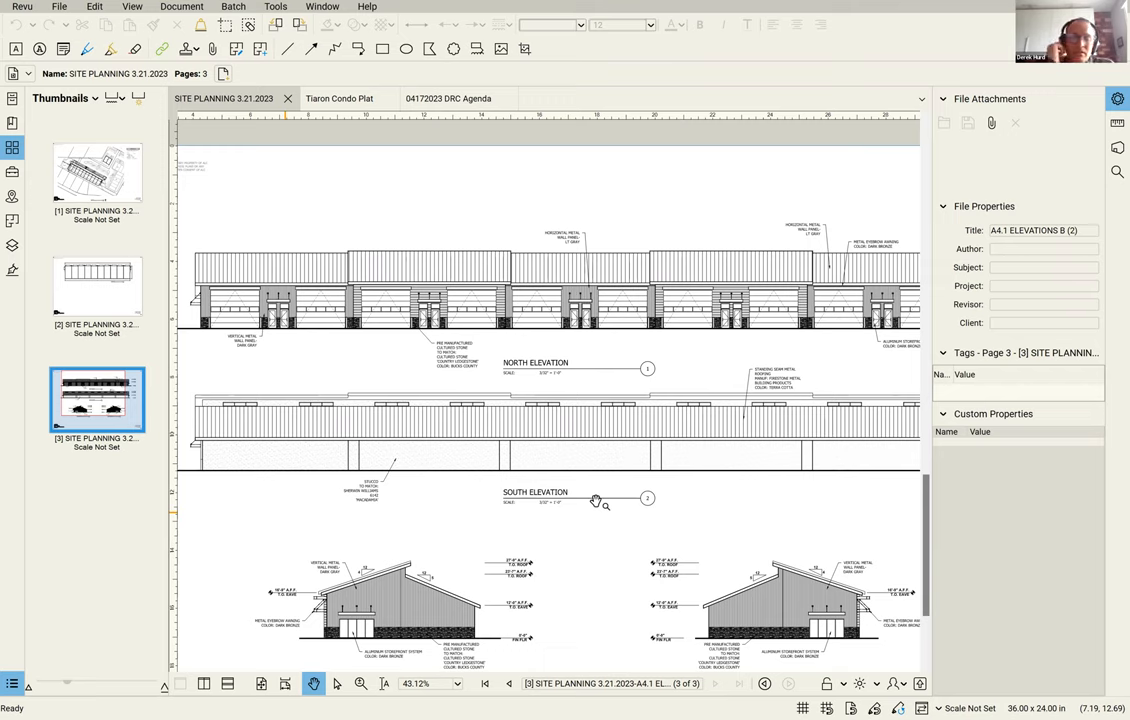
{"action": "mouse_move", "coordinate": [338, 527]}
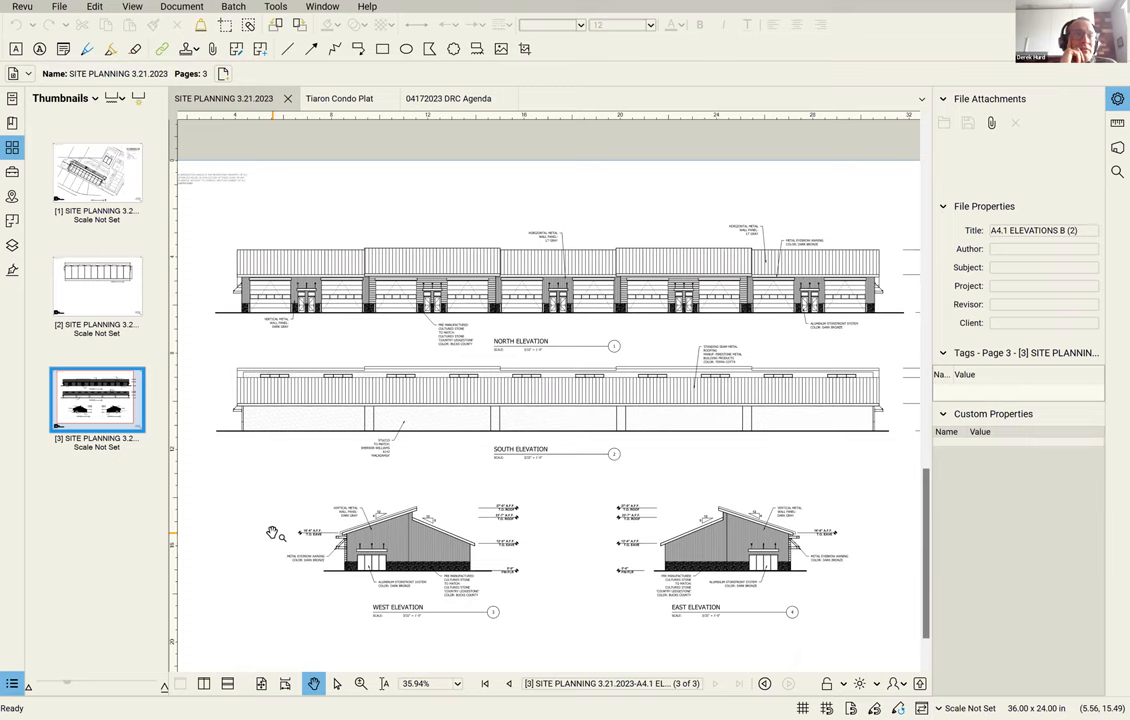
{"action": "mouse_move", "coordinate": [312, 532]}
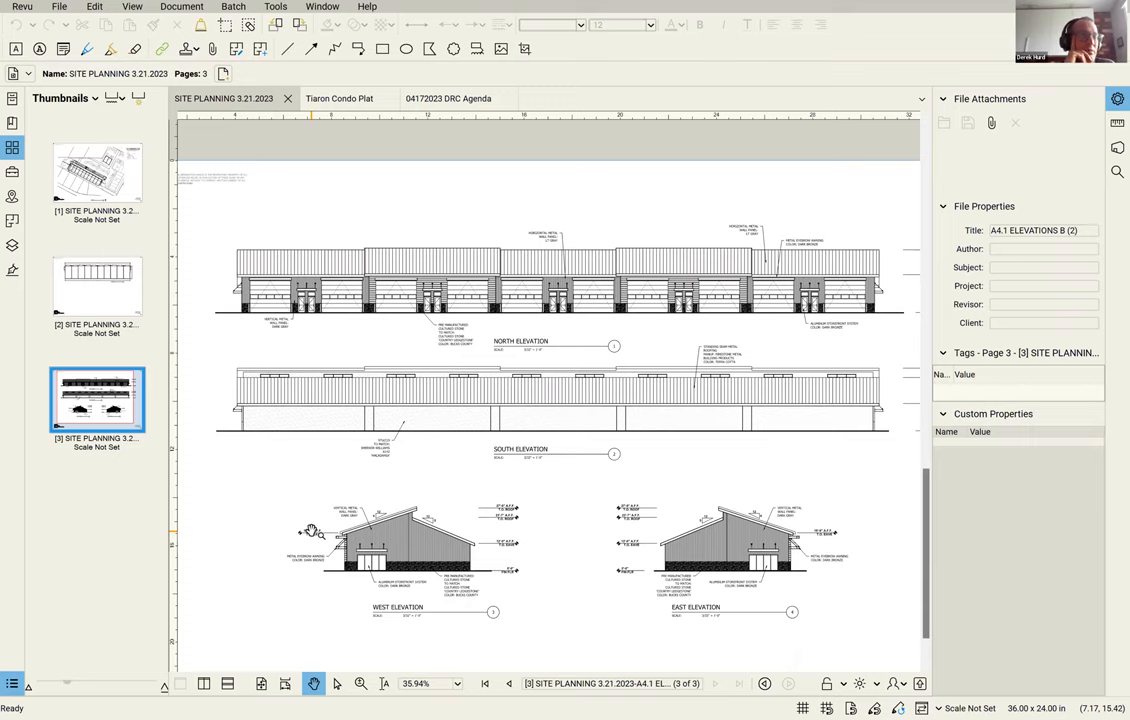
{"action": "mouse_move", "coordinate": [403, 492]}
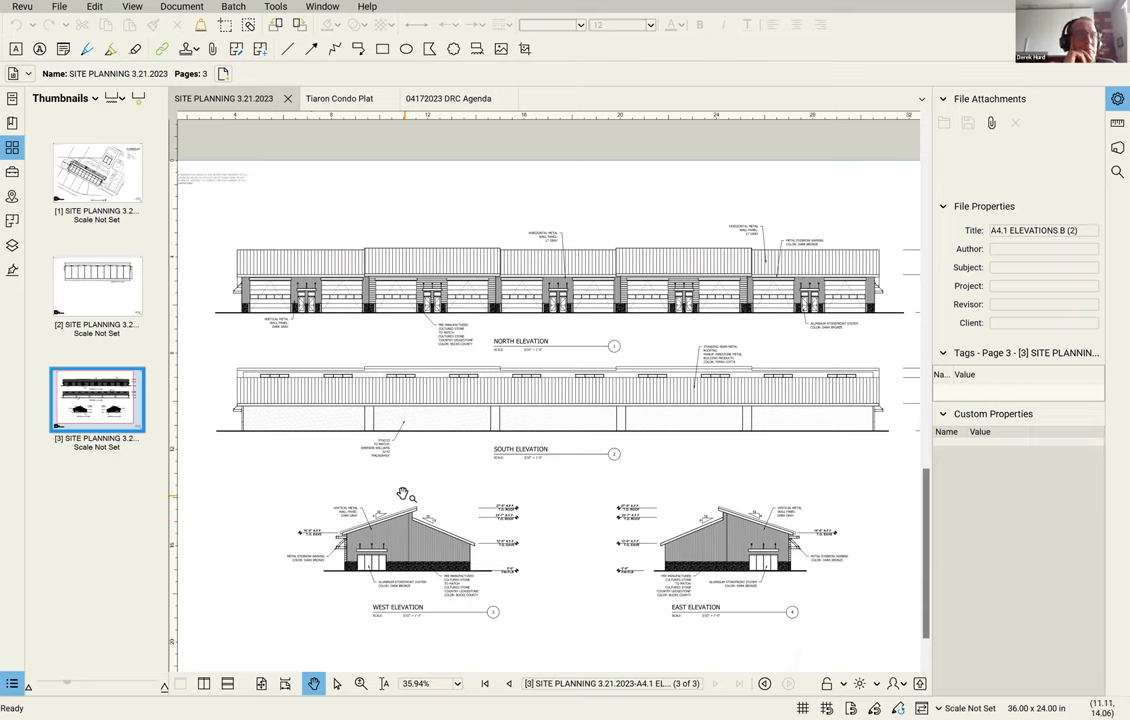
{"action": "mouse_move", "coordinate": [289, 510]}
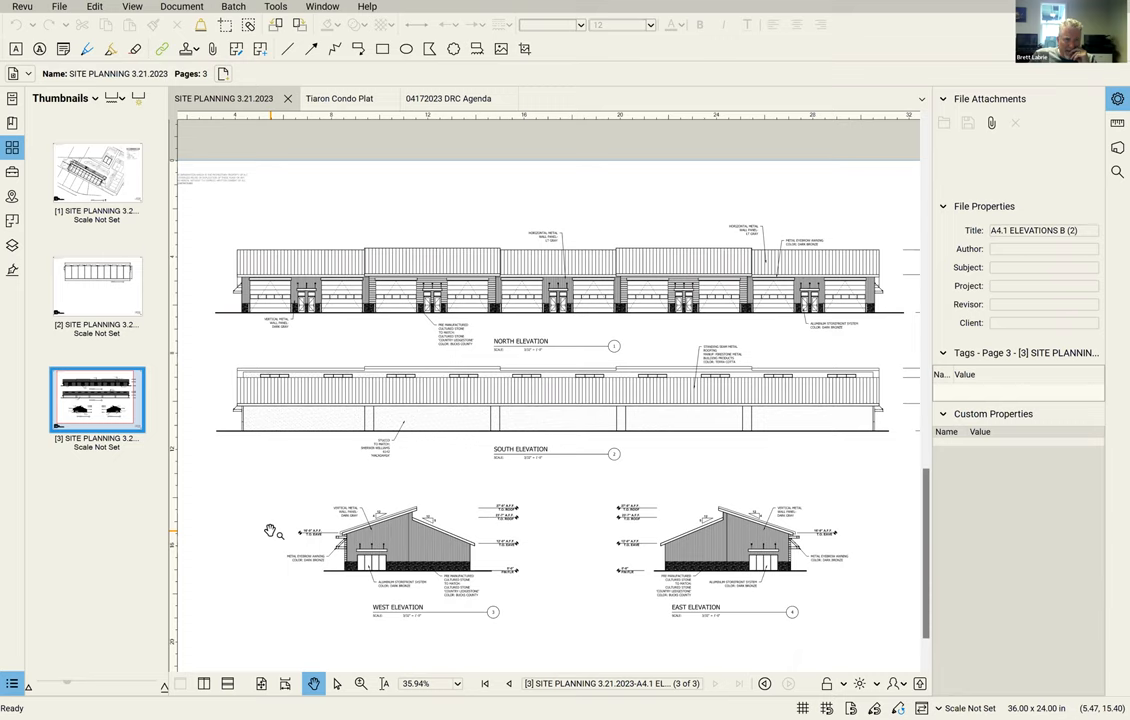
{"action": "mouse_move", "coordinate": [248, 505]}
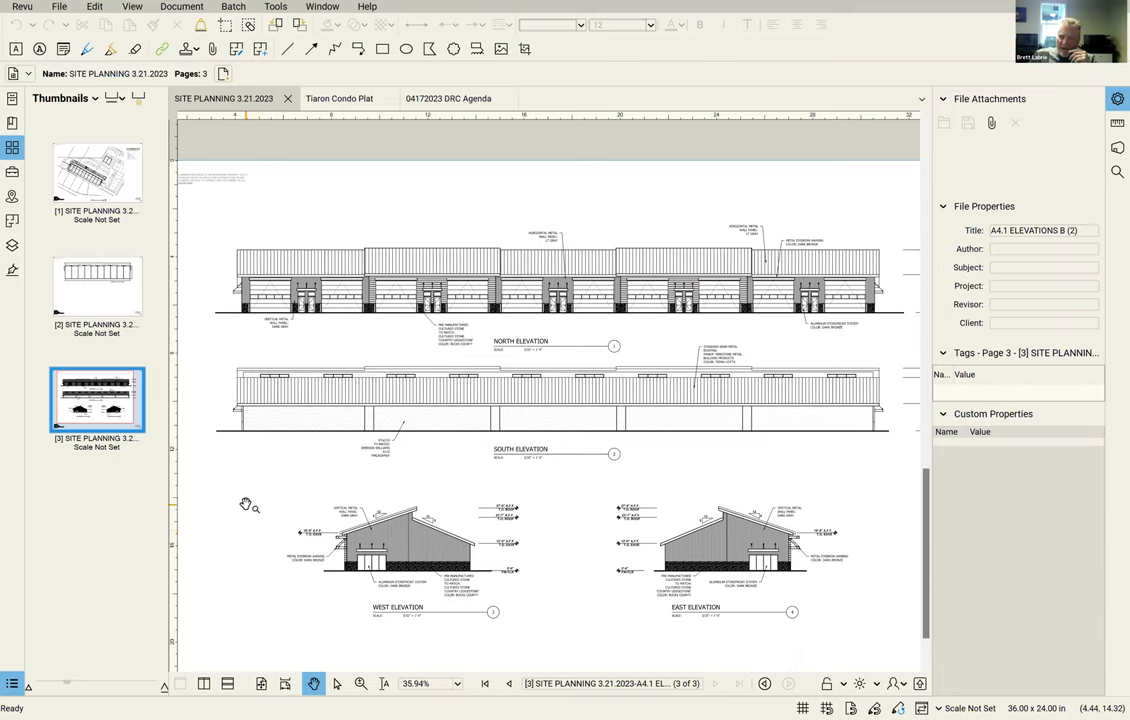
{"action": "mouse_move", "coordinate": [875, 412]}
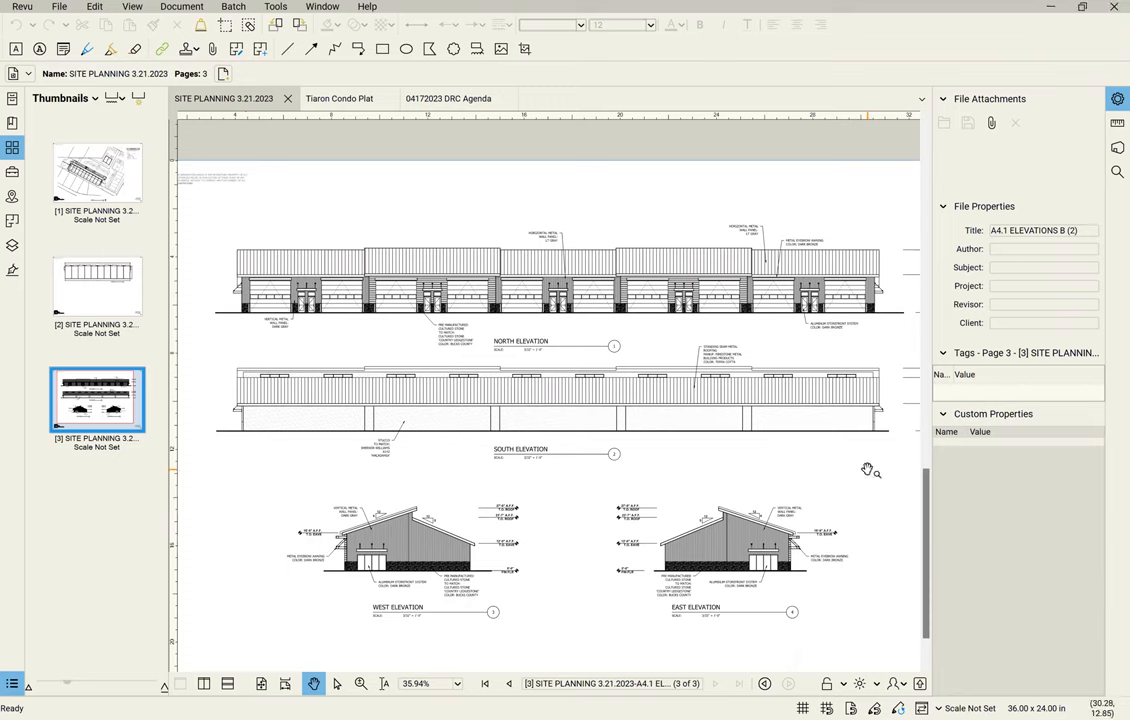
{"action": "mouse_move", "coordinate": [737, 580]}
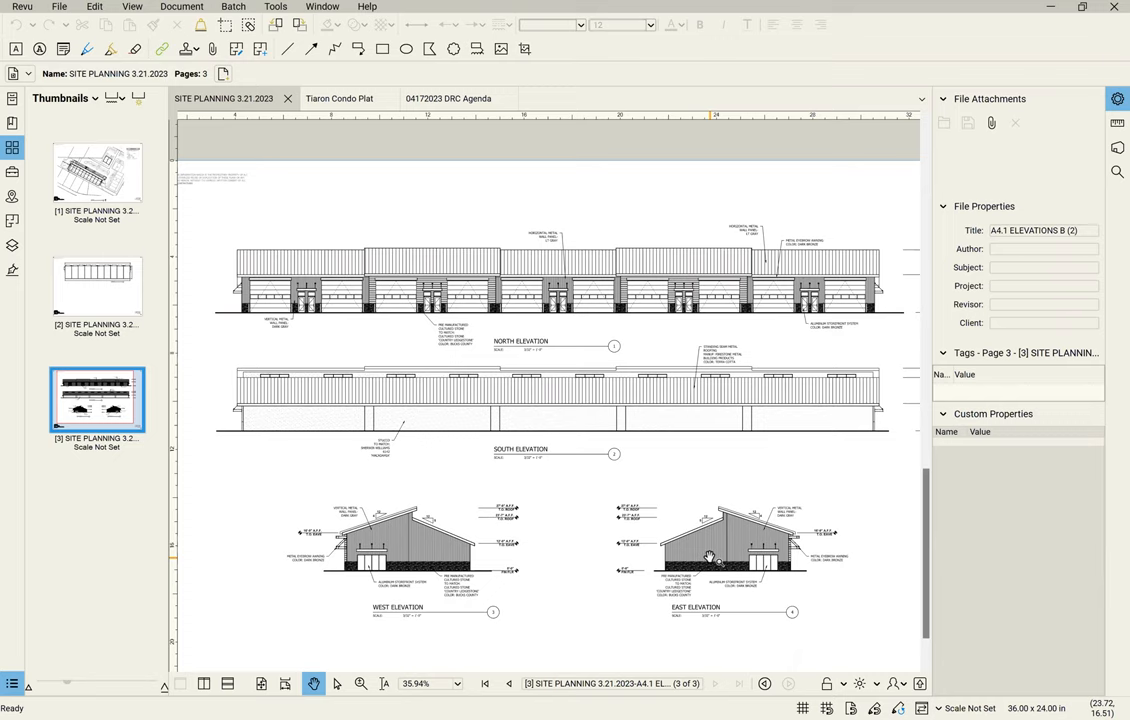
{"action": "mouse_move", "coordinate": [740, 620]}
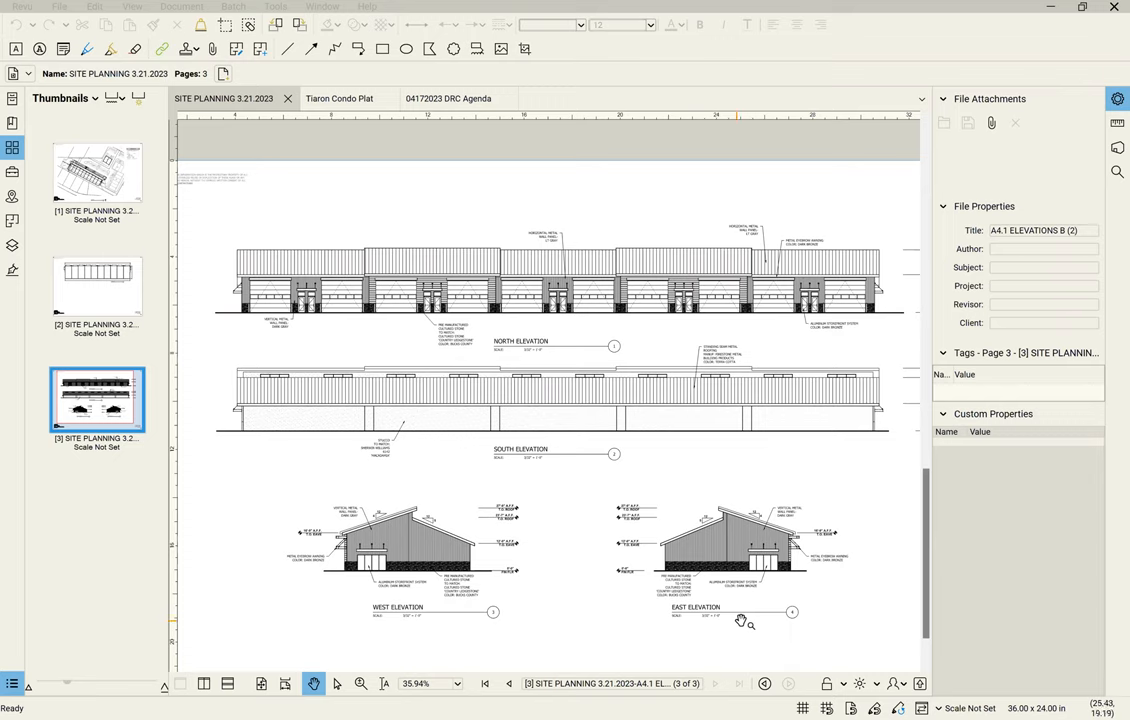
{"action": "mouse_move", "coordinate": [243, 605]}
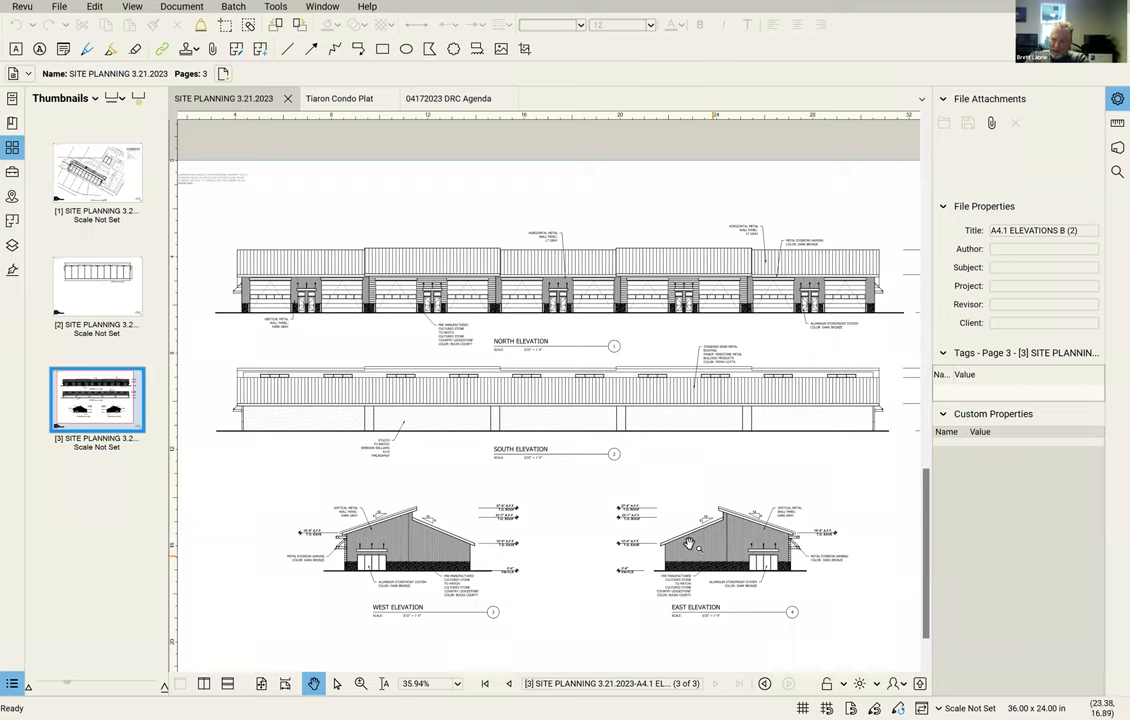
{"action": "mouse_move", "coordinate": [670, 498]}
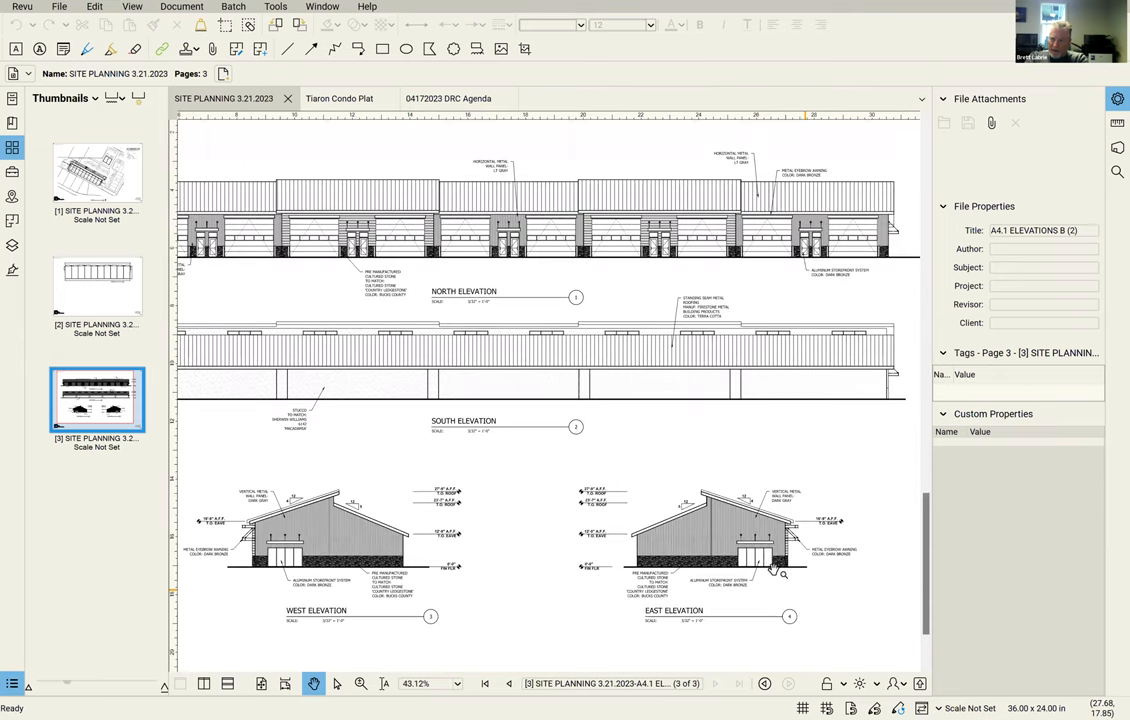
Zoom the East Elevation to about 89% so roof heights and storefront notes are readable.
{"action": "scroll", "scroll_direction": "up", "scroll_amount": 3}
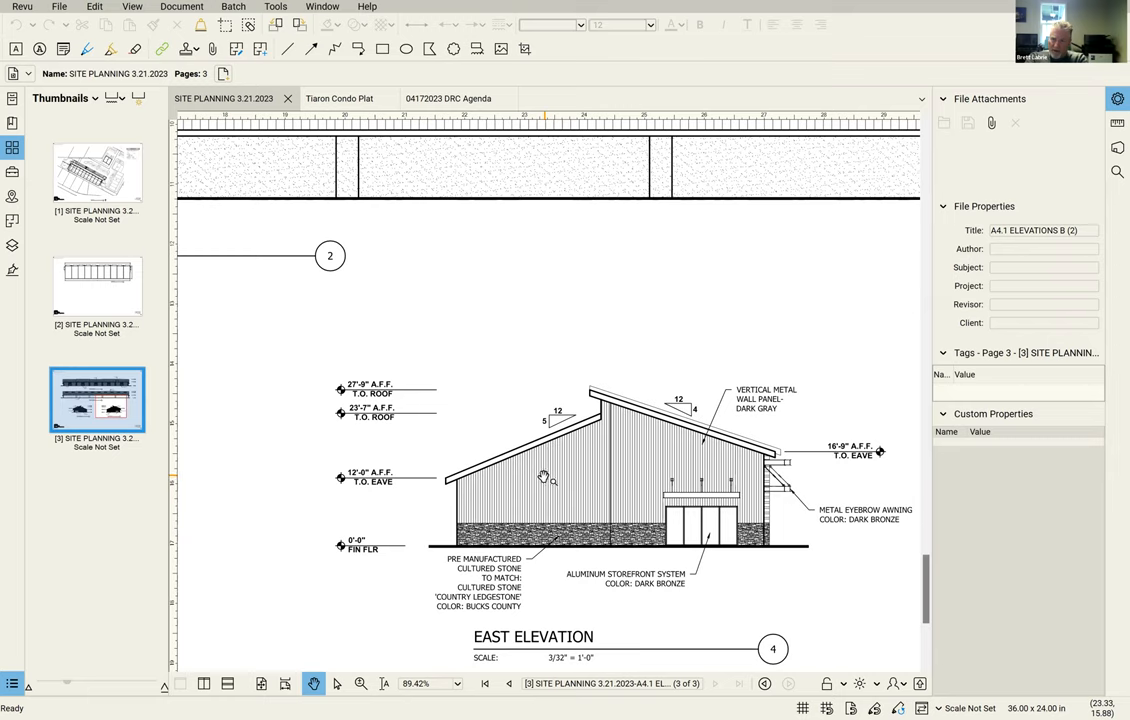
{"action": "mouse_move", "coordinate": [456, 420]}
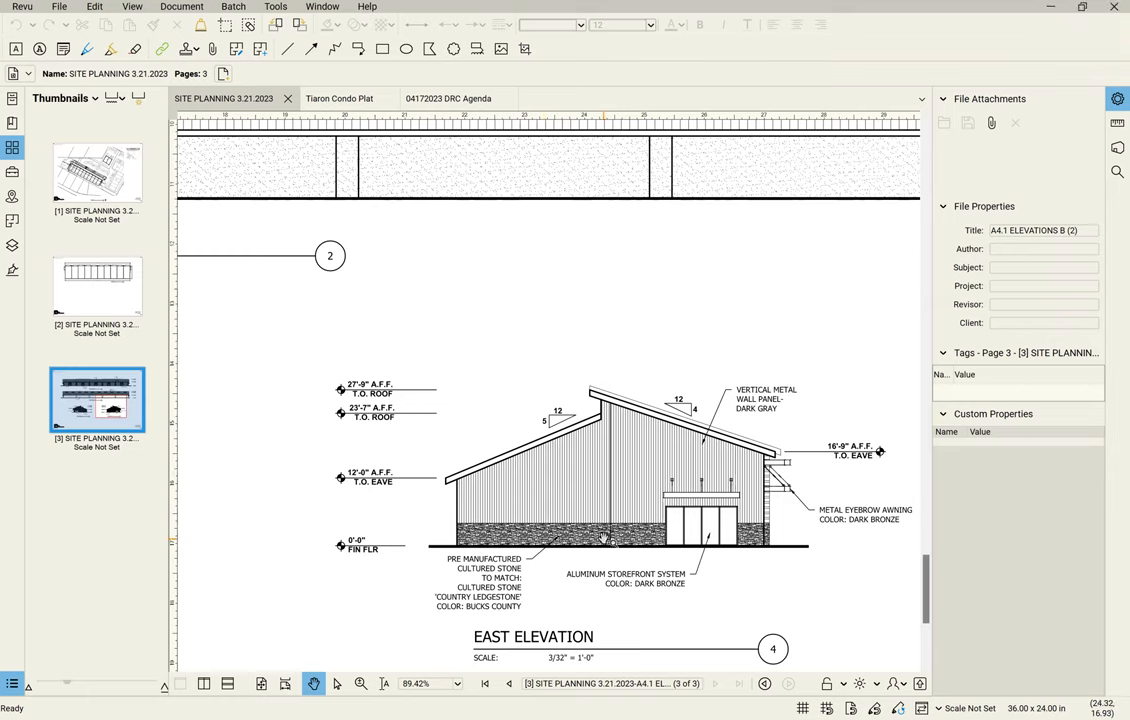
{"action": "mouse_move", "coordinate": [548, 496]}
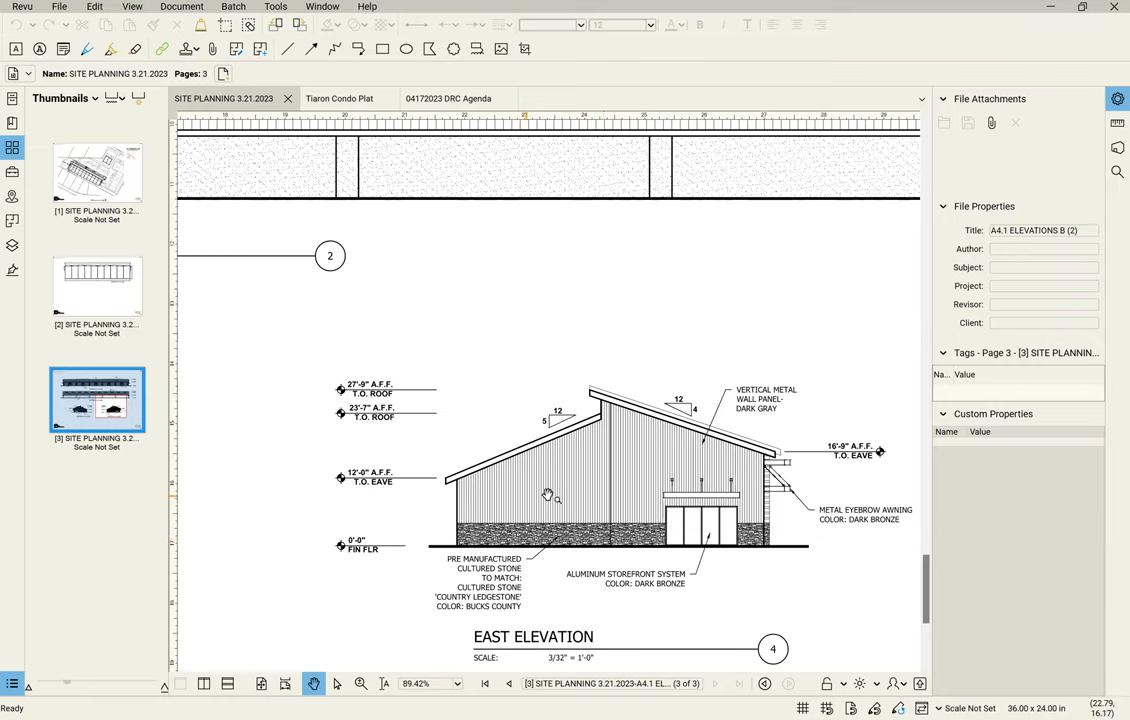
{"action": "mouse_move", "coordinate": [590, 478]}
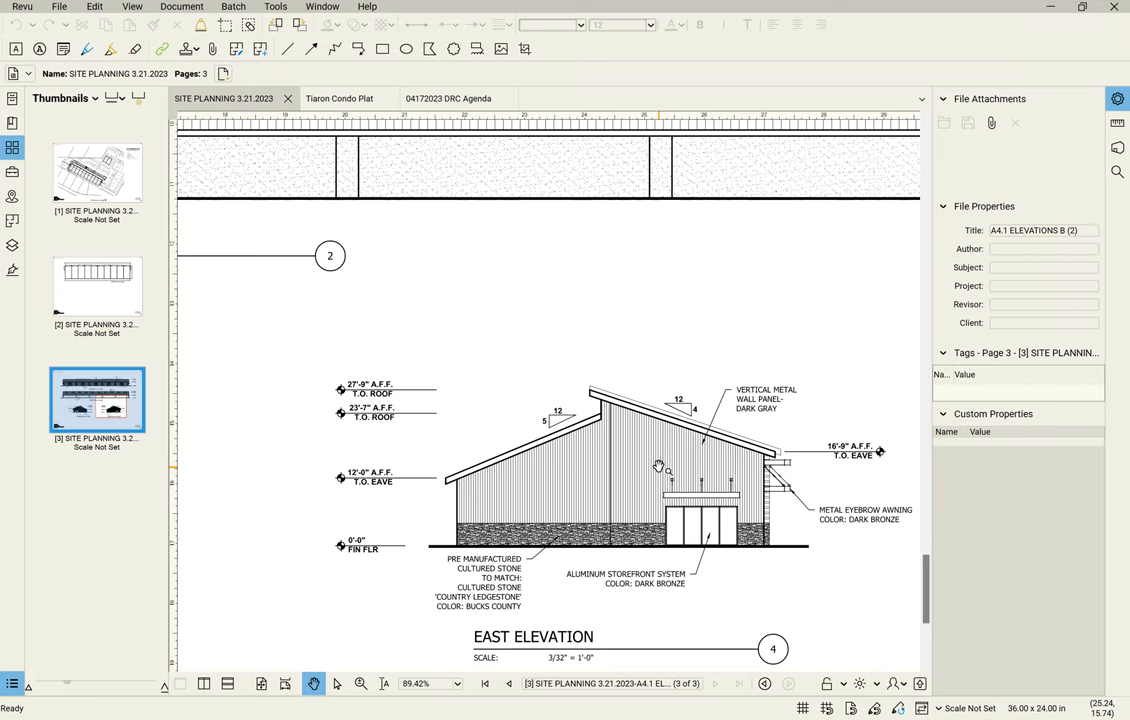
Zoom out to about 43% to show all four elevations at once.
{"action": "scroll", "scroll_direction": "down", "scroll_amount": 3}
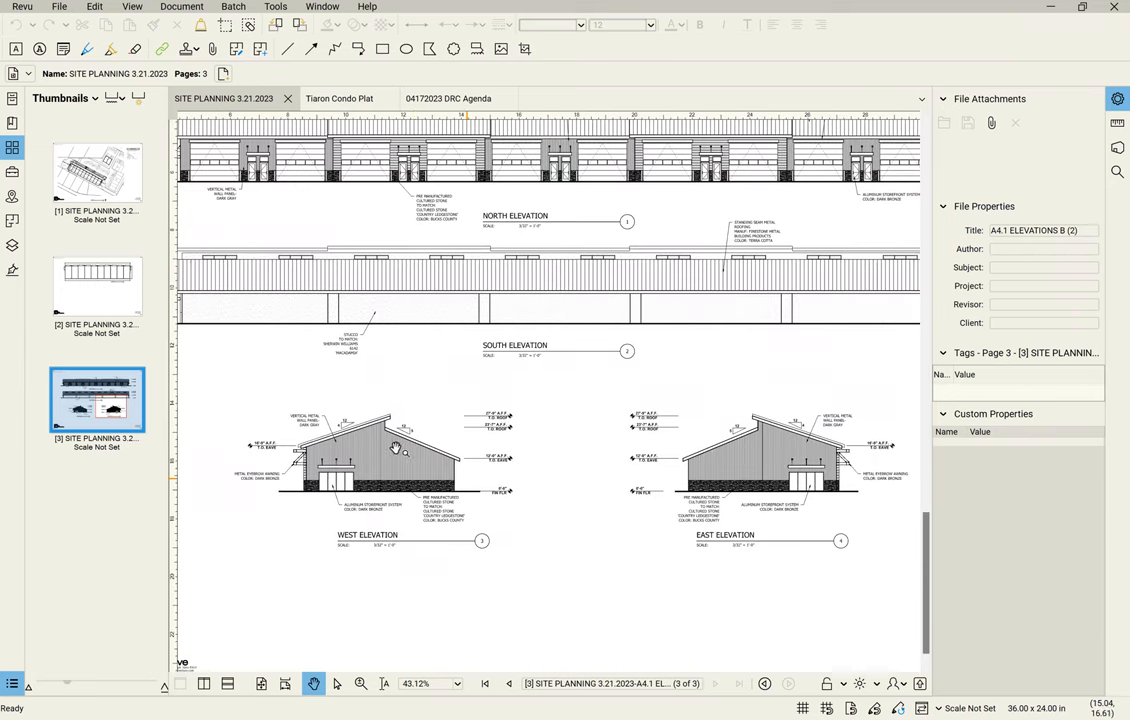
{"action": "mouse_move", "coordinate": [617, 584]}
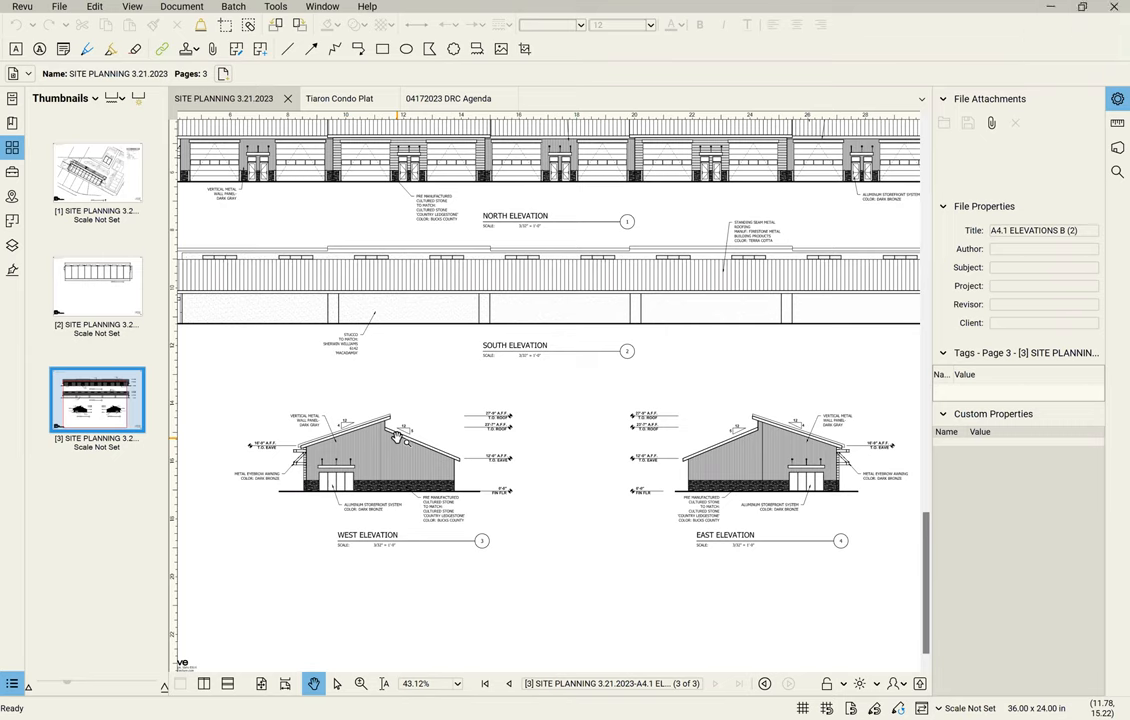
{"action": "mouse_move", "coordinate": [366, 413]}
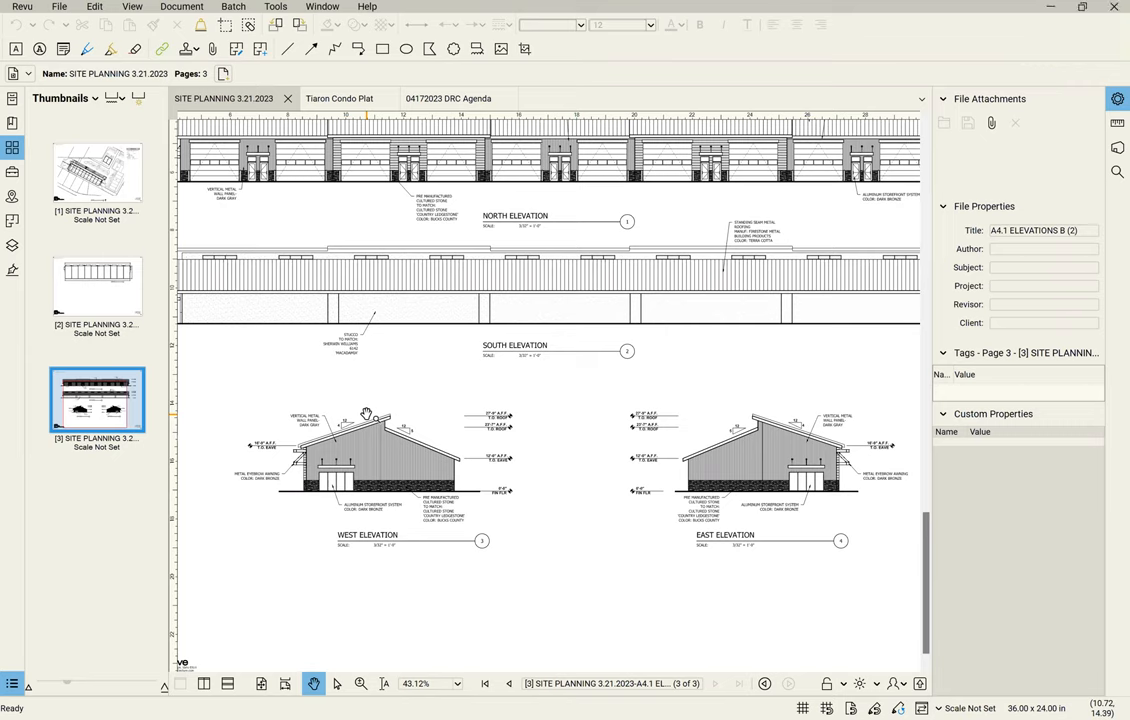
{"action": "mouse_move", "coordinate": [350, 468]}
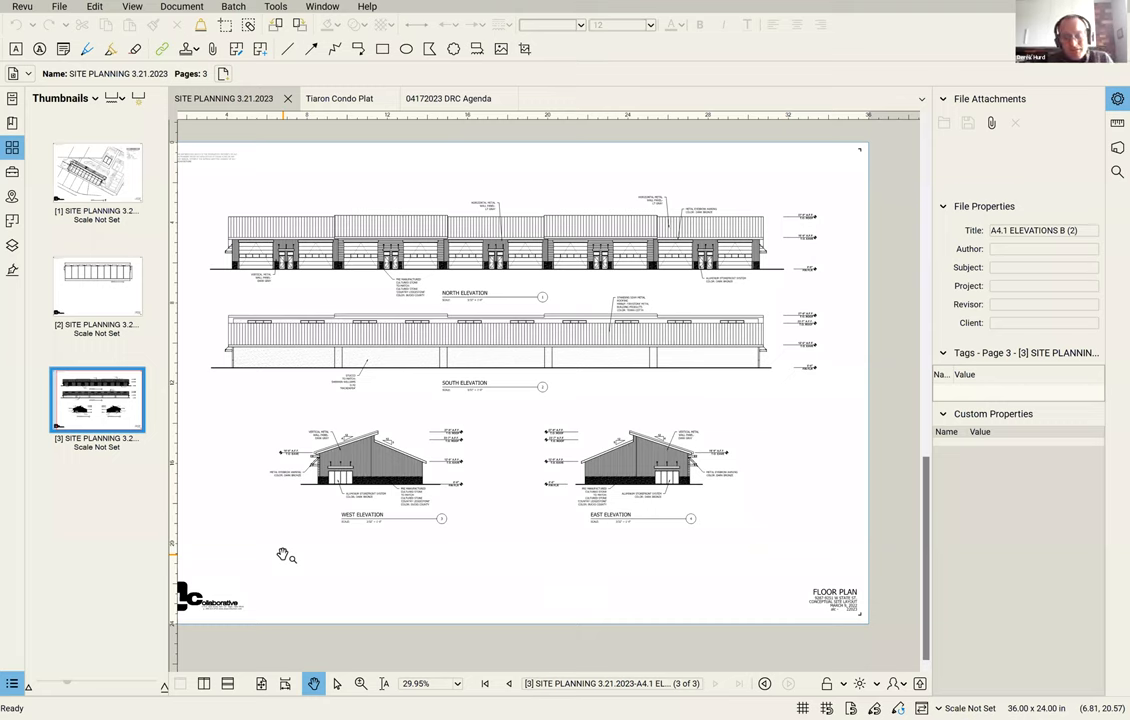
{"action": "mouse_move", "coordinate": [265, 547]}
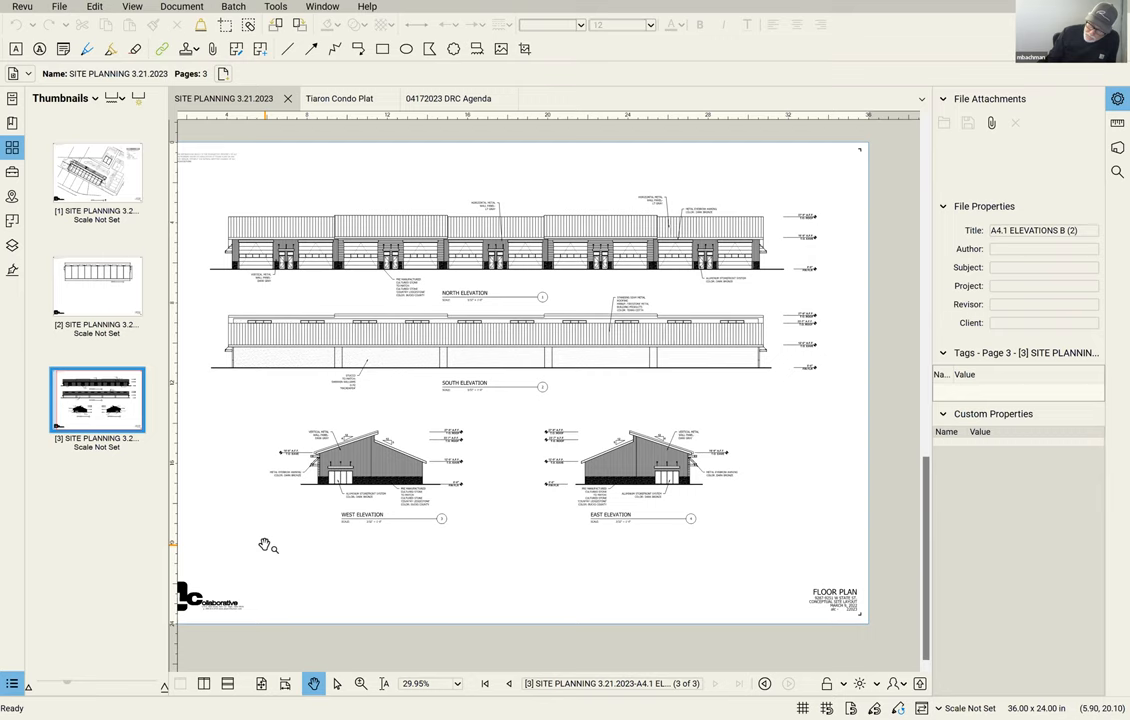
{"action": "mouse_move", "coordinate": [245, 573]}
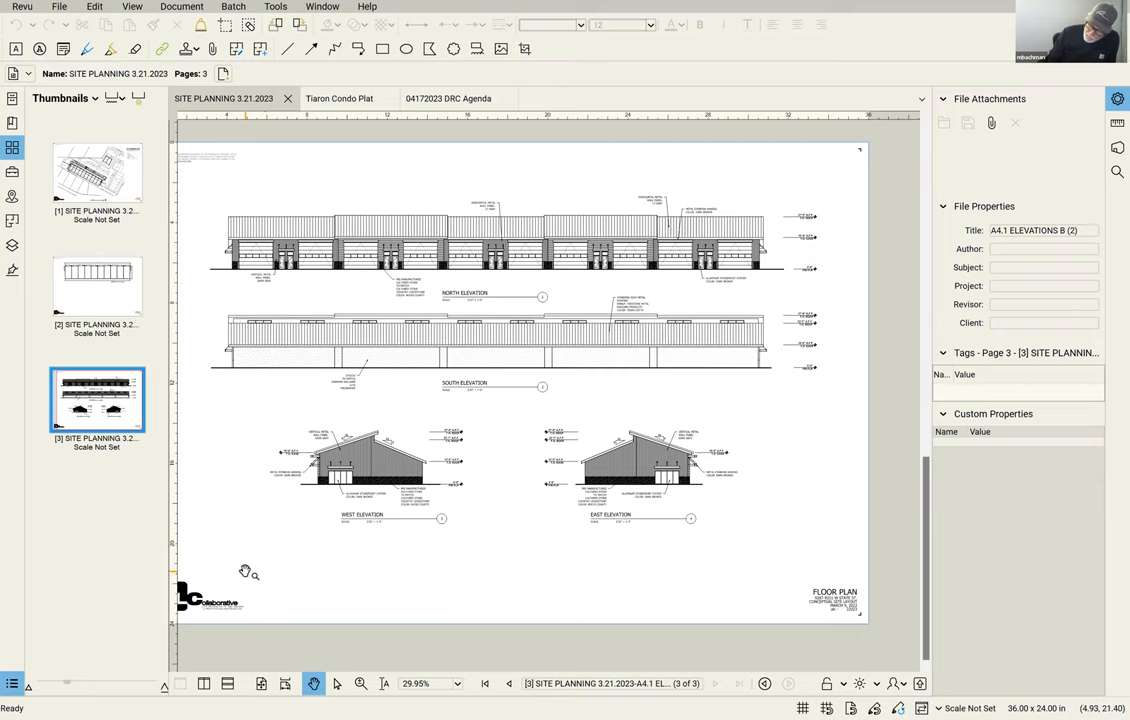
{"action": "mouse_move", "coordinate": [953, 166]}
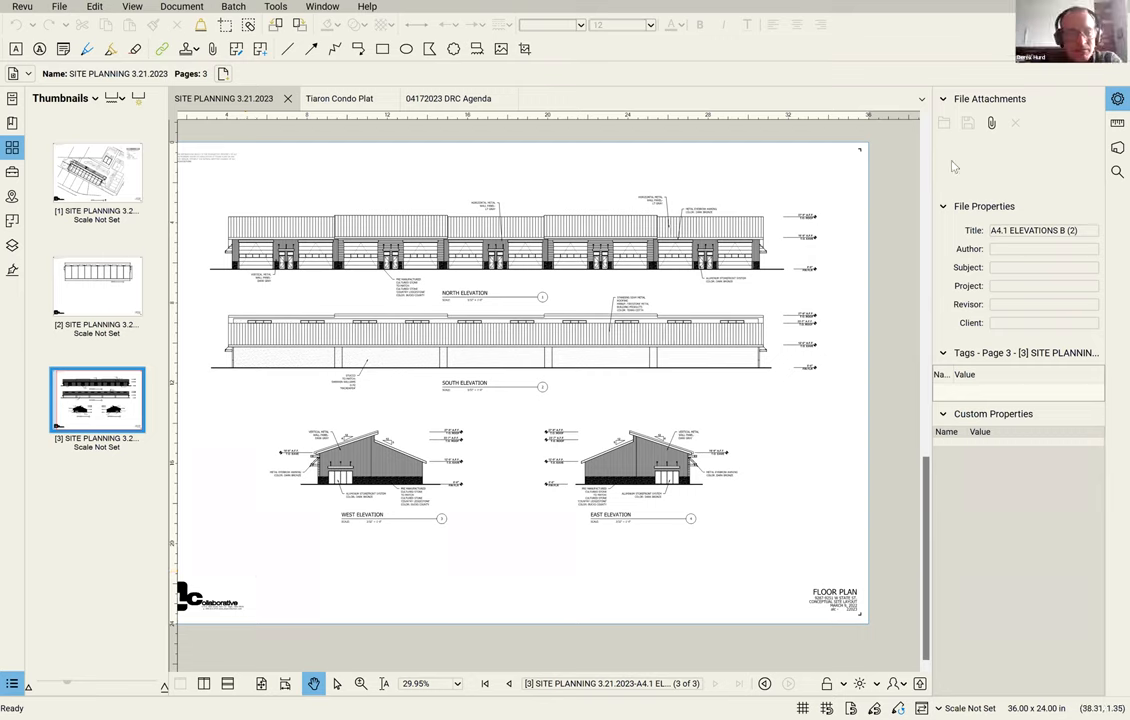
{"action": "mouse_move", "coordinate": [738, 463]}
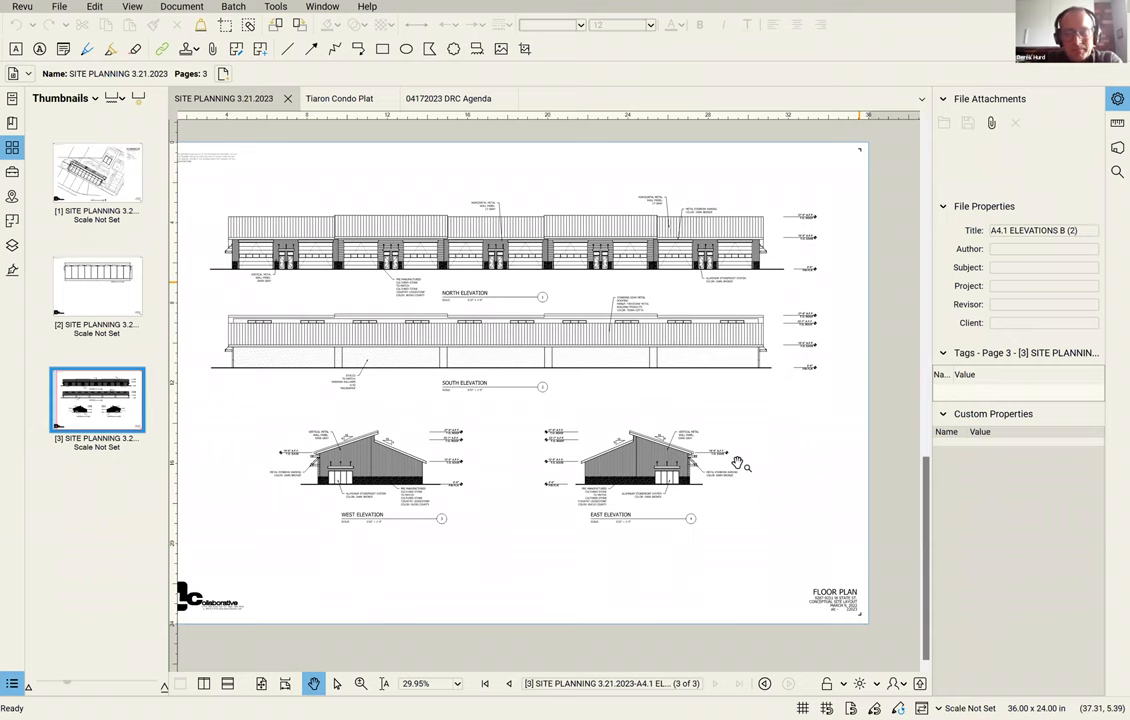
{"action": "scroll", "scroll_direction": "down", "scroll_amount": 3}
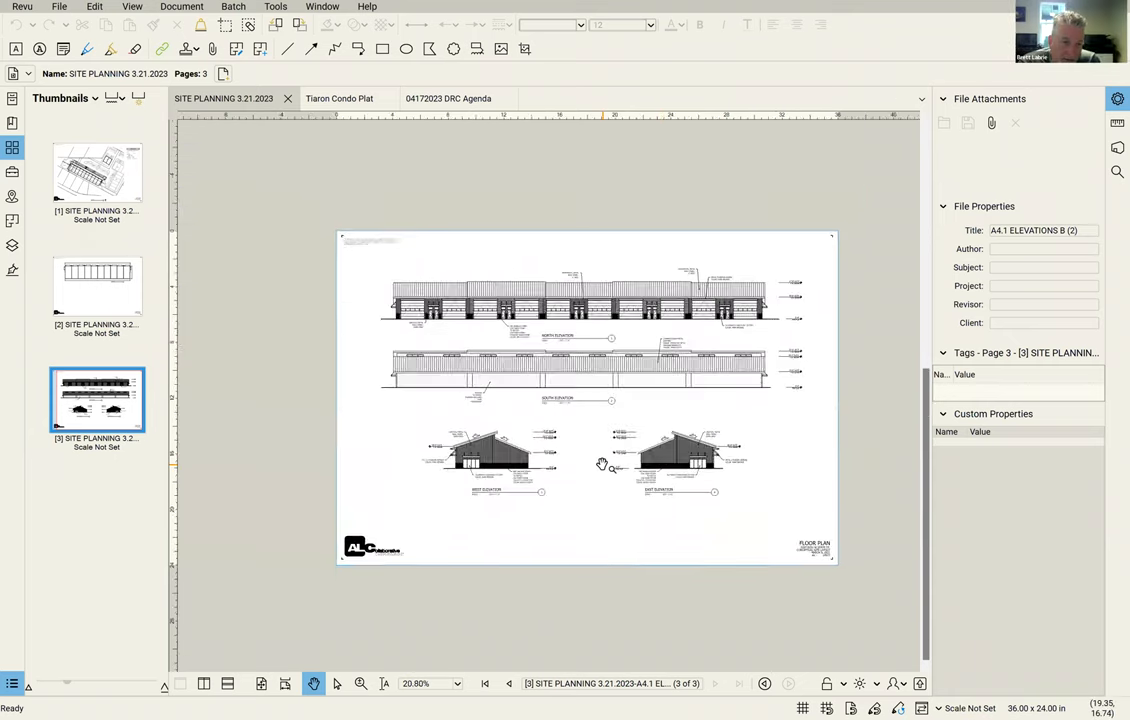
{"action": "scroll", "scroll_direction": "up", "scroll_amount": 3}
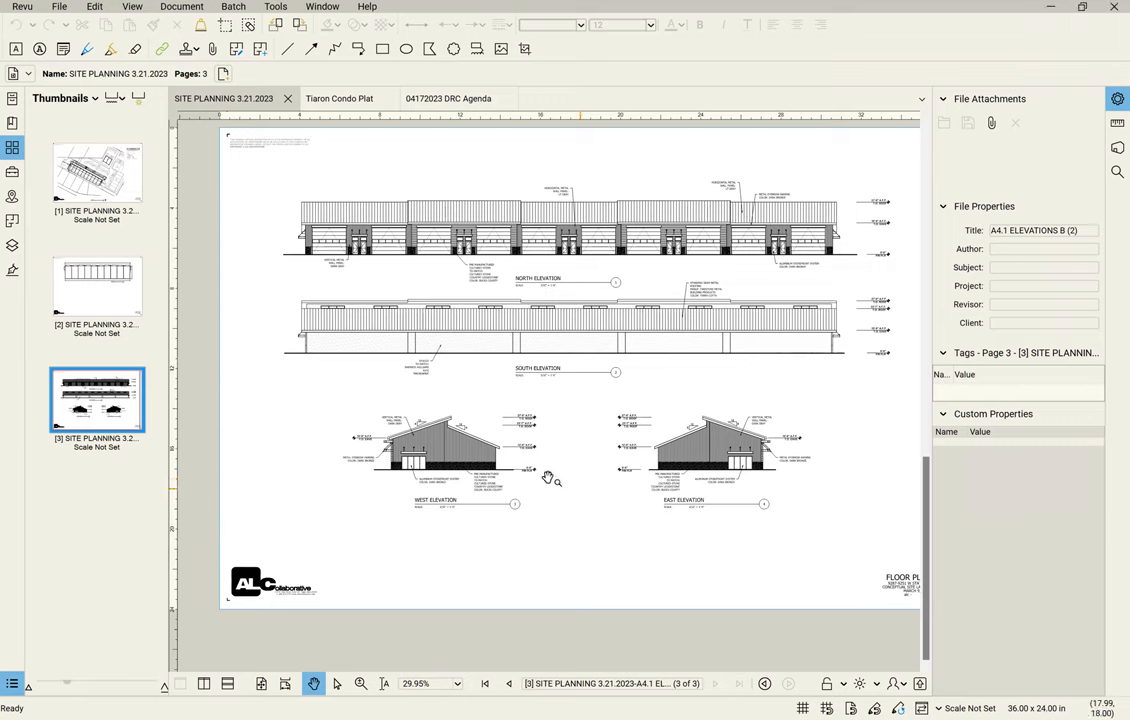
{"action": "mouse_move", "coordinate": [668, 472]}
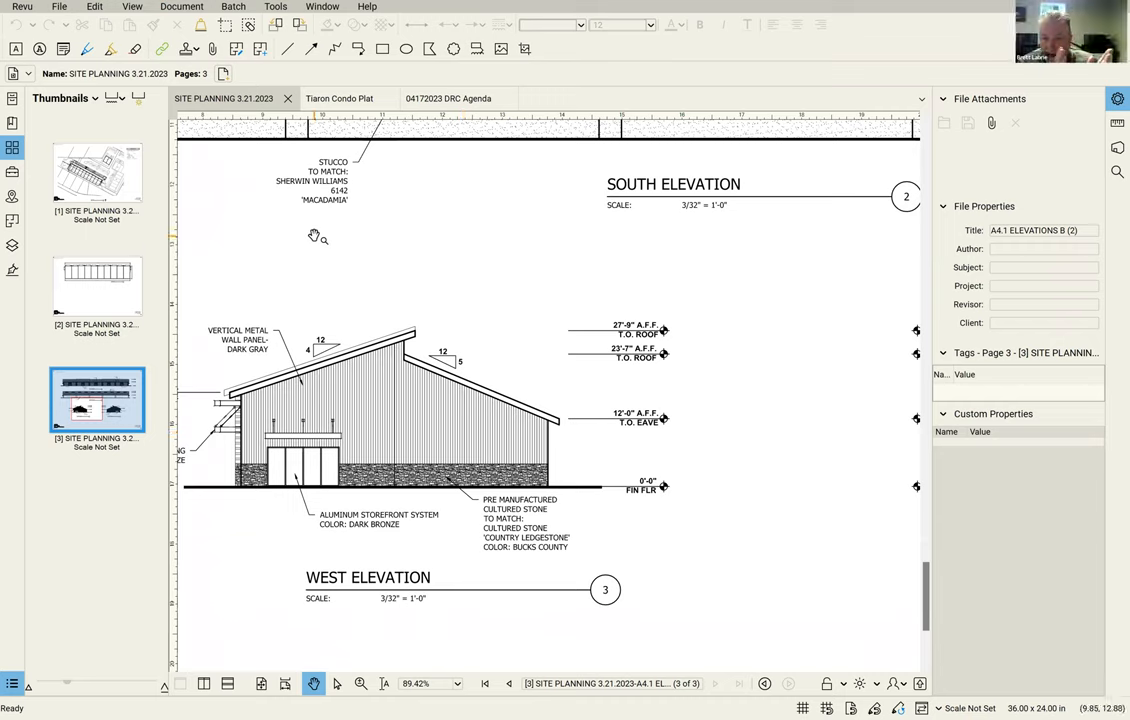
{"action": "mouse_move", "coordinate": [343, 237]}
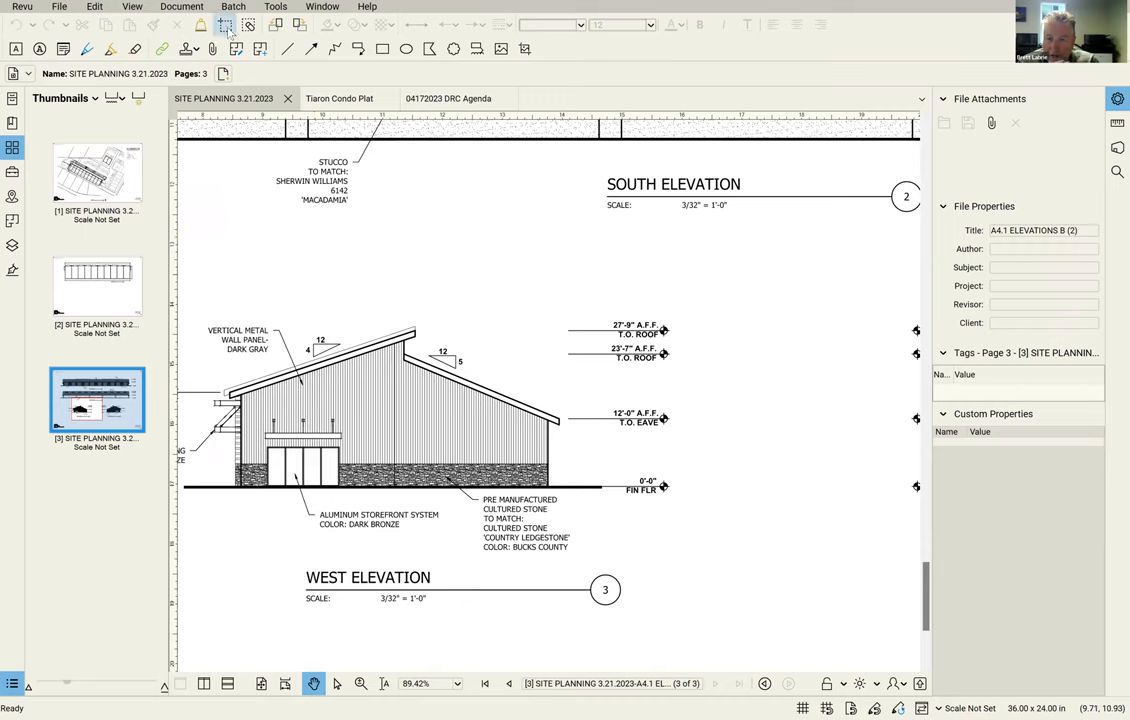
Choose the Callout tool from the toolbar for the west elevation markup.
{"action": "left_click", "coordinate": [224, 24]}
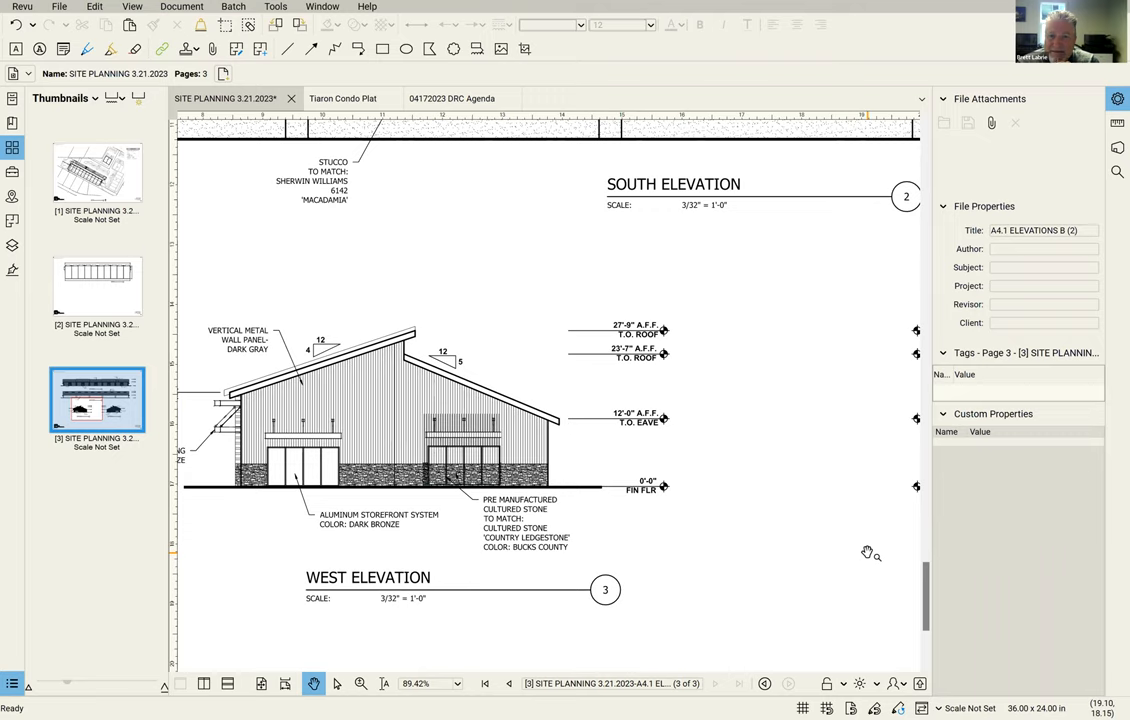
{"action": "mouse_move", "coordinate": [878, 550]}
{"action": "type", "text": "stucco"}
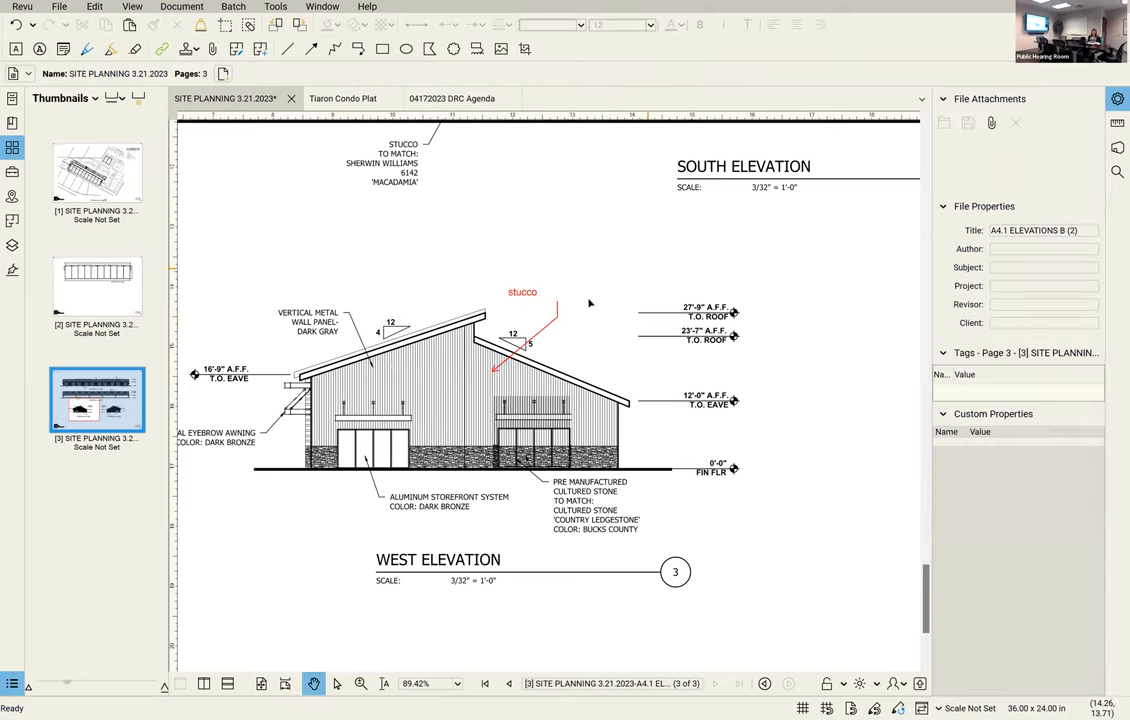
{"action": "mouse_move", "coordinate": [522, 322]}
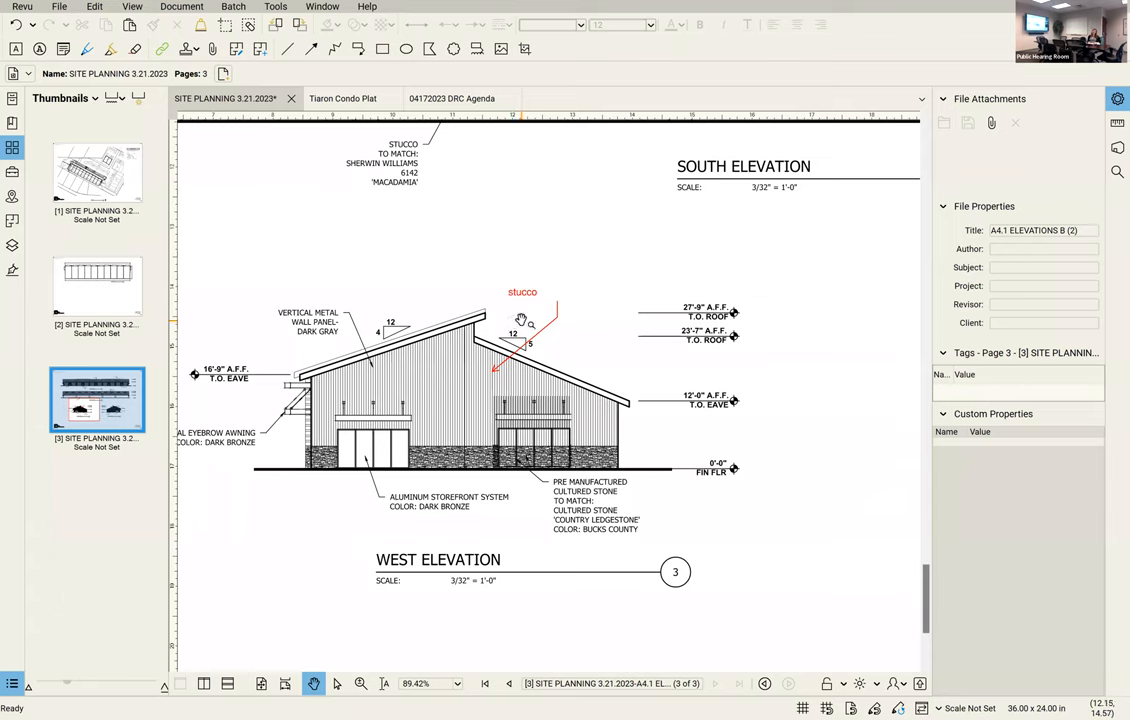